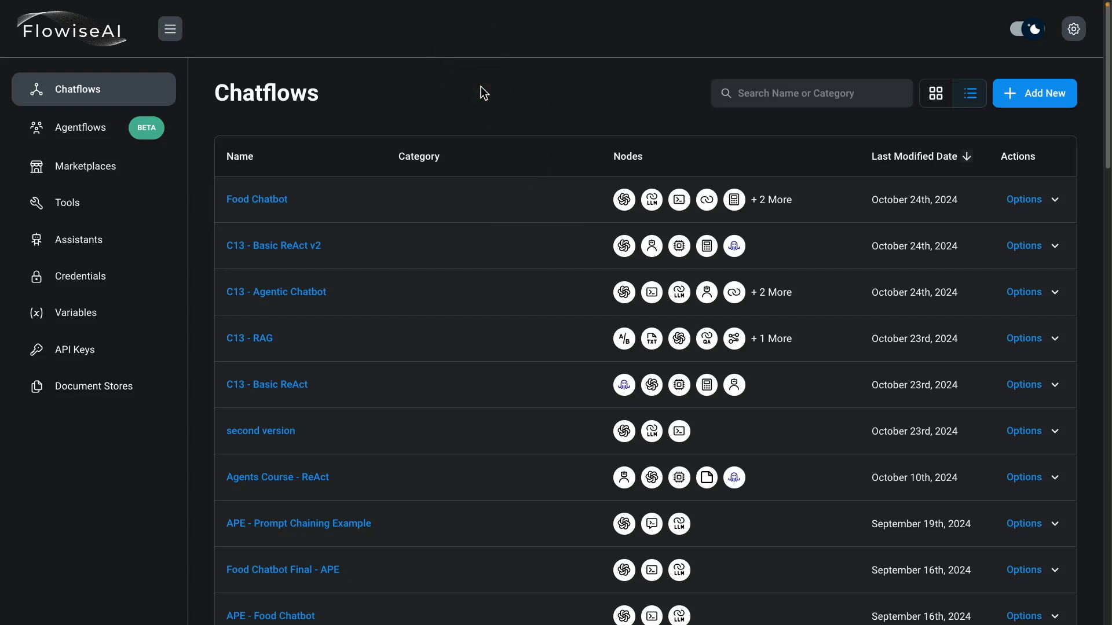
Step: Create a new blank Untitled Chatflow from the Chatflows page
click(98, 93)
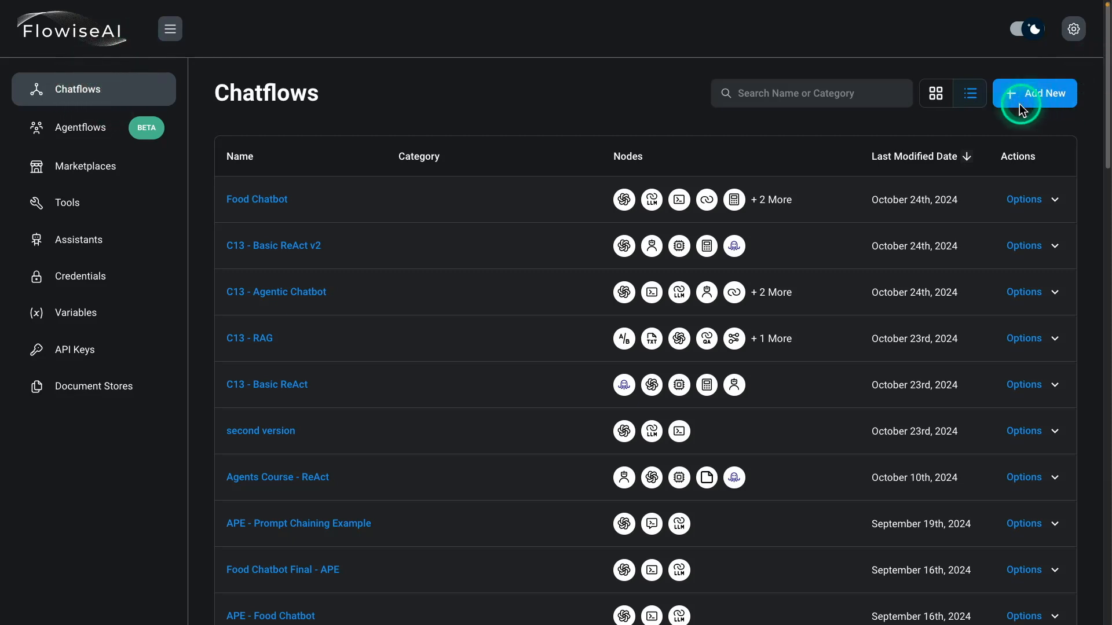
click(1038, 93)
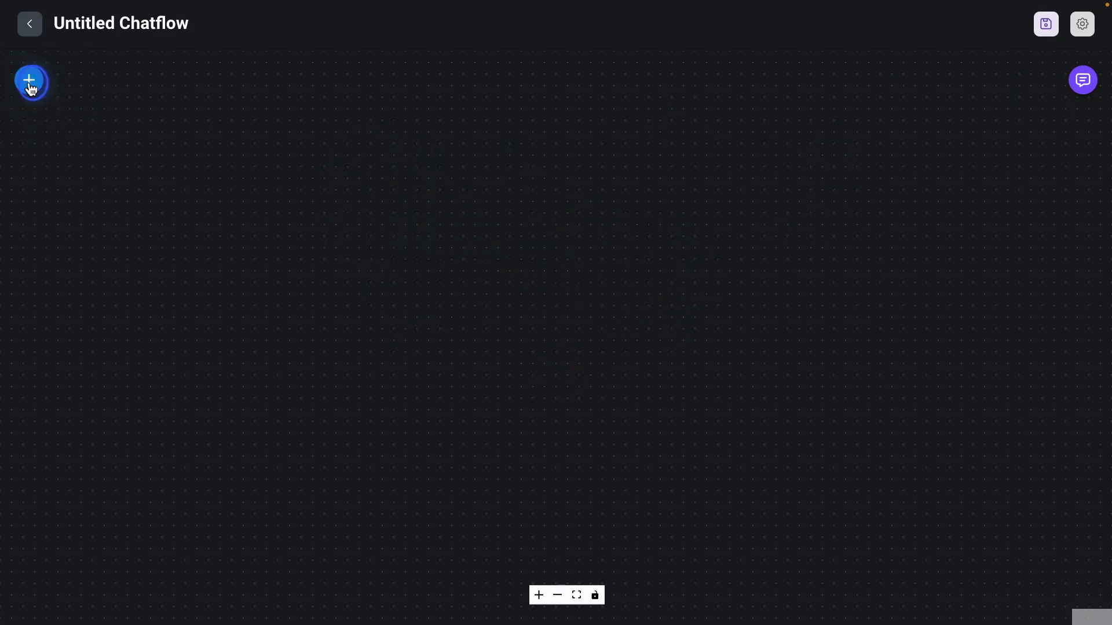
Step: Search 'chatope' and place a ChatOpenAI node on the canvas, listing its saved credentials
click(31, 78)
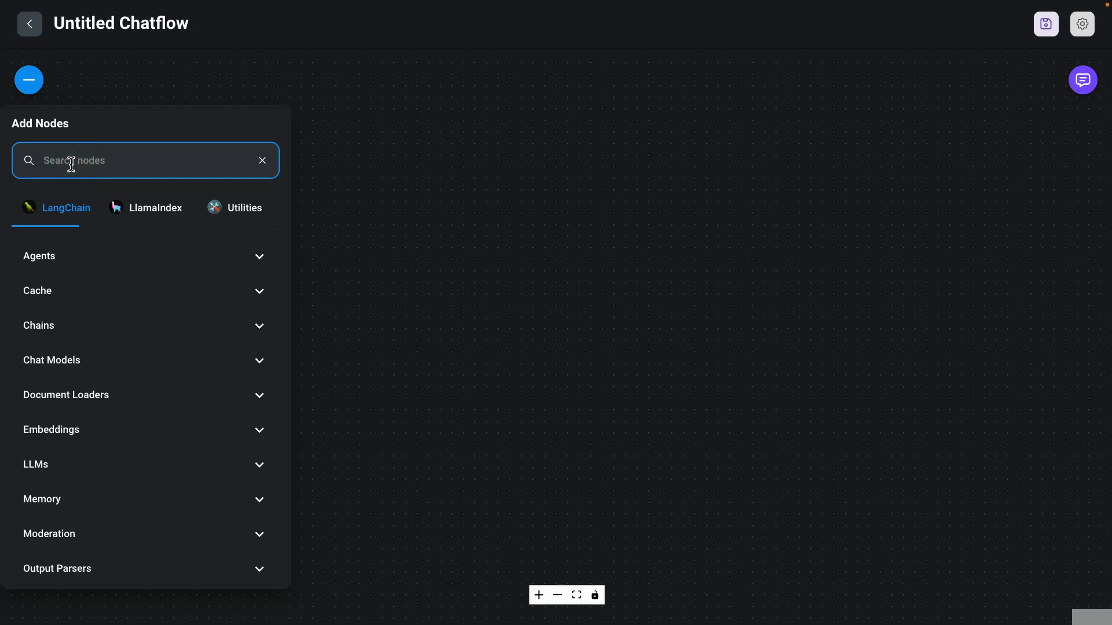
text(chatope)
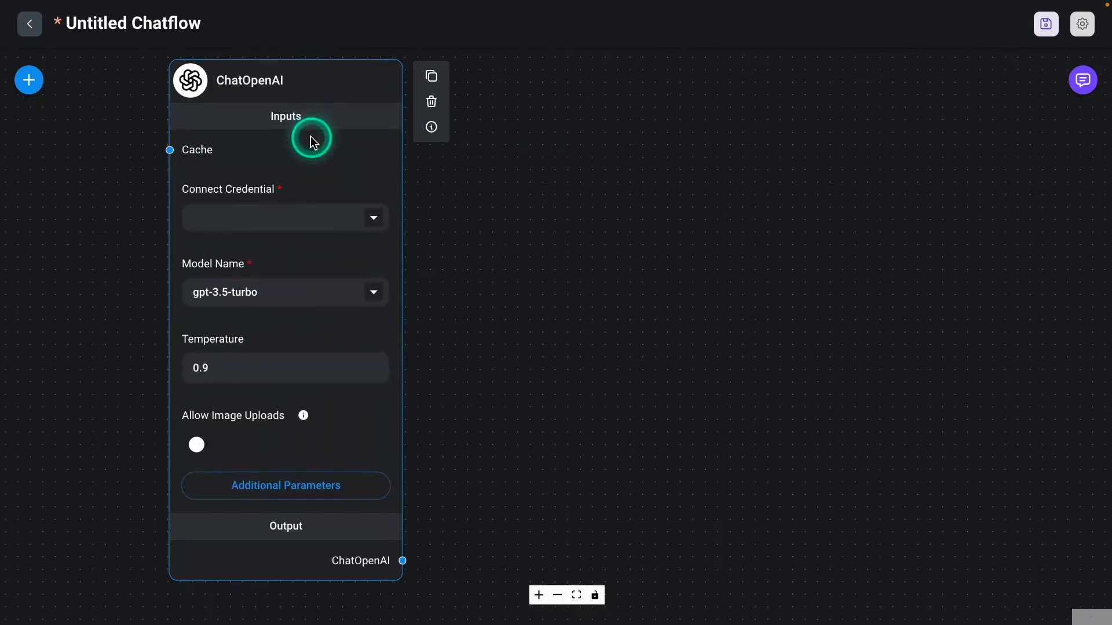
scroll(down, 3)
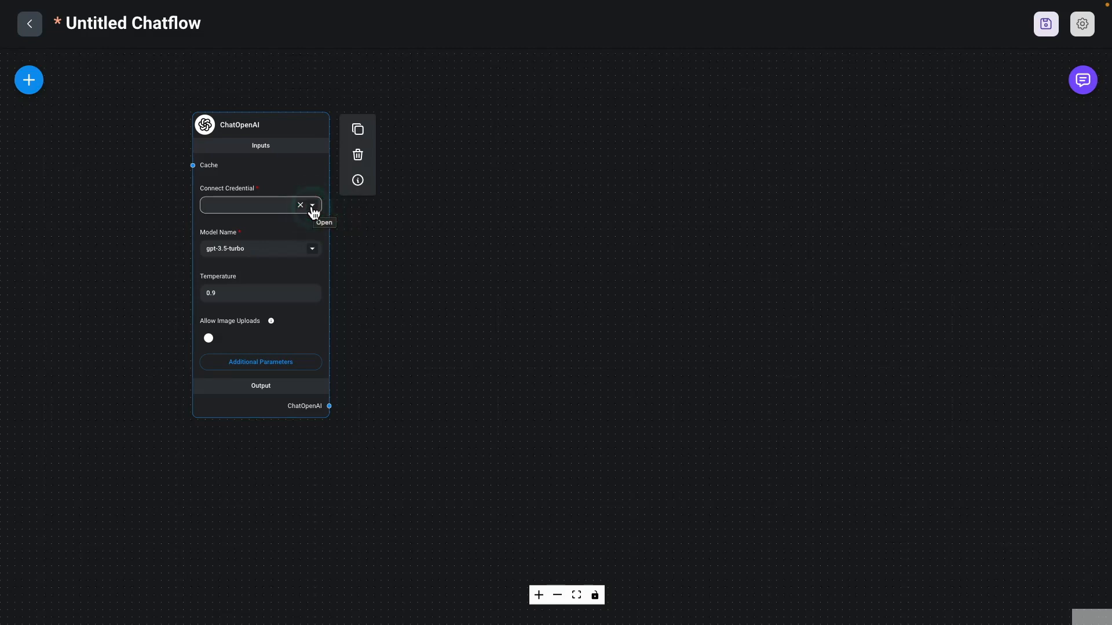
click(313, 206)
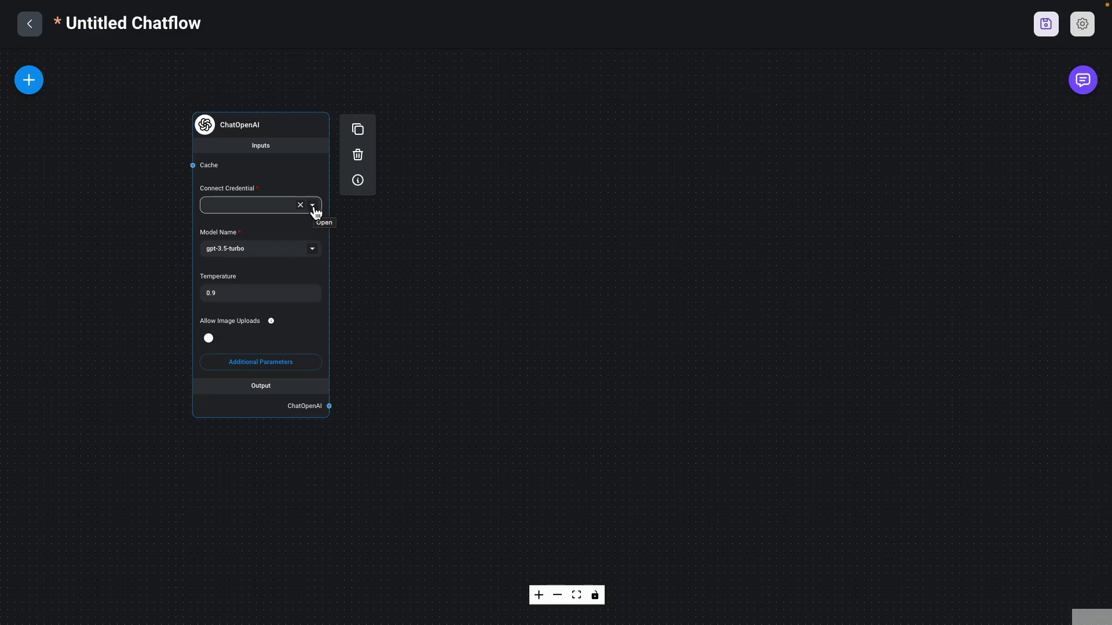
click(313, 205)
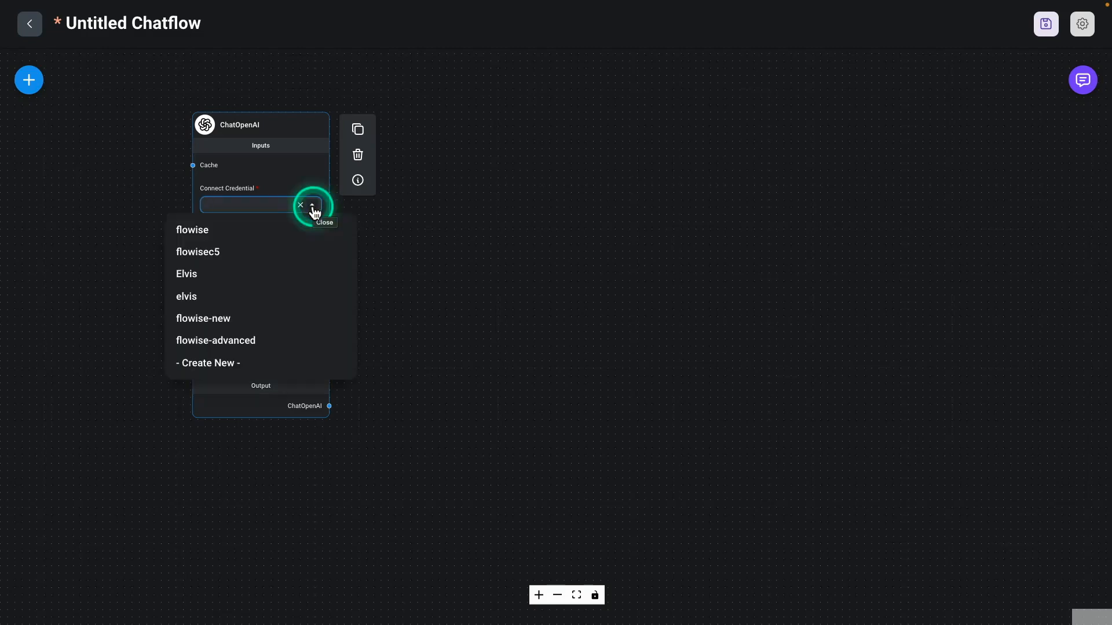
Step: Give ChatOpenAI the flowise-advanced credential and the gpt-4o-mini (latest) model
click(215, 341)
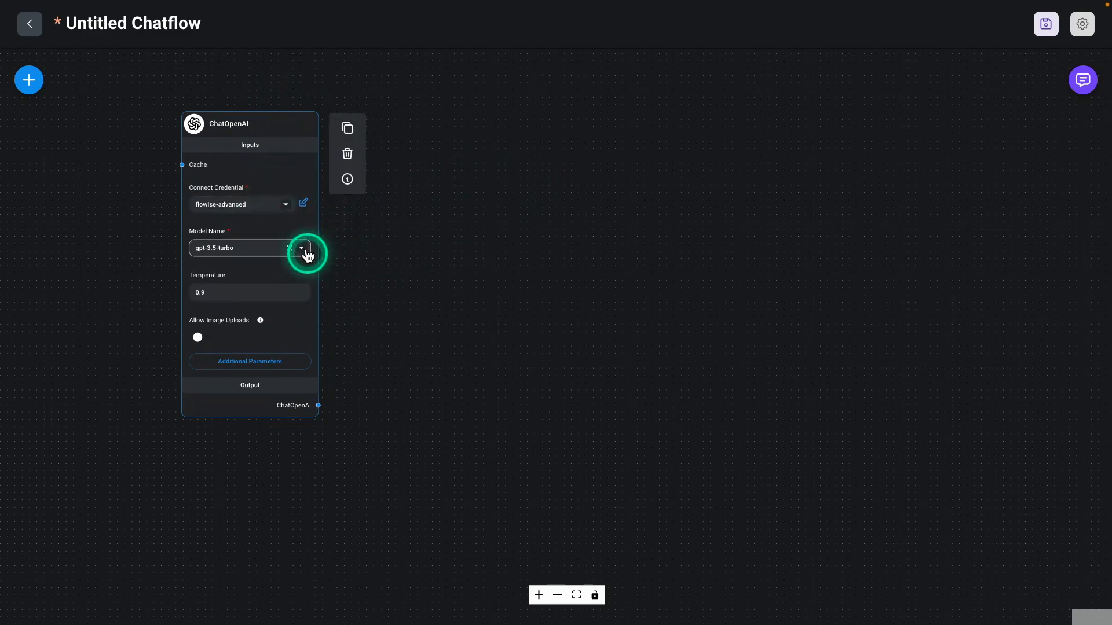
click(300, 247)
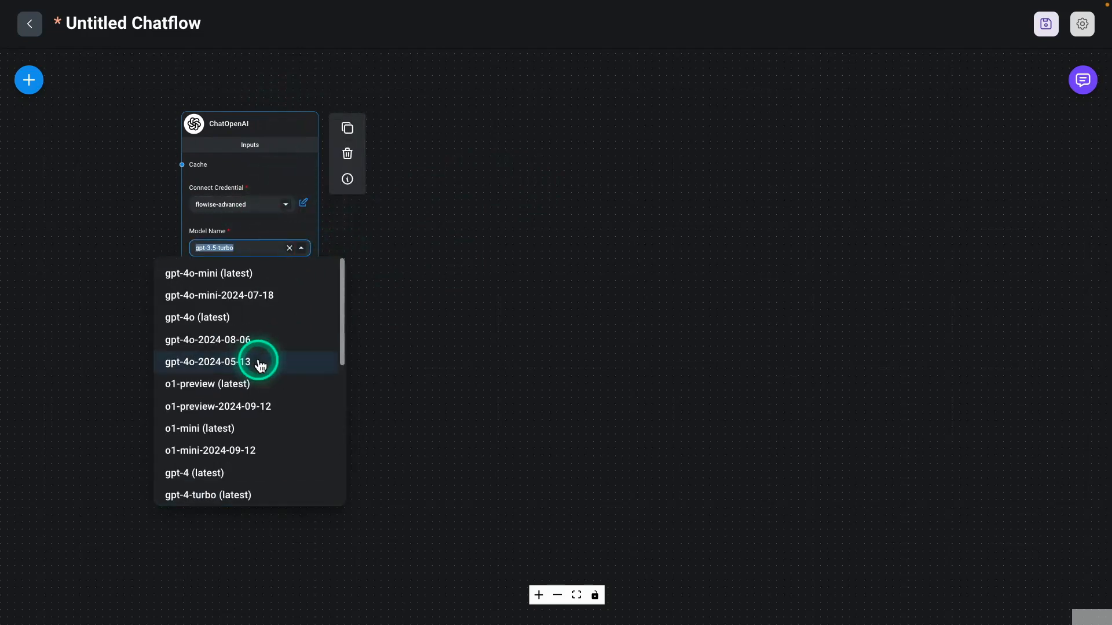
mouse_move(211, 279)
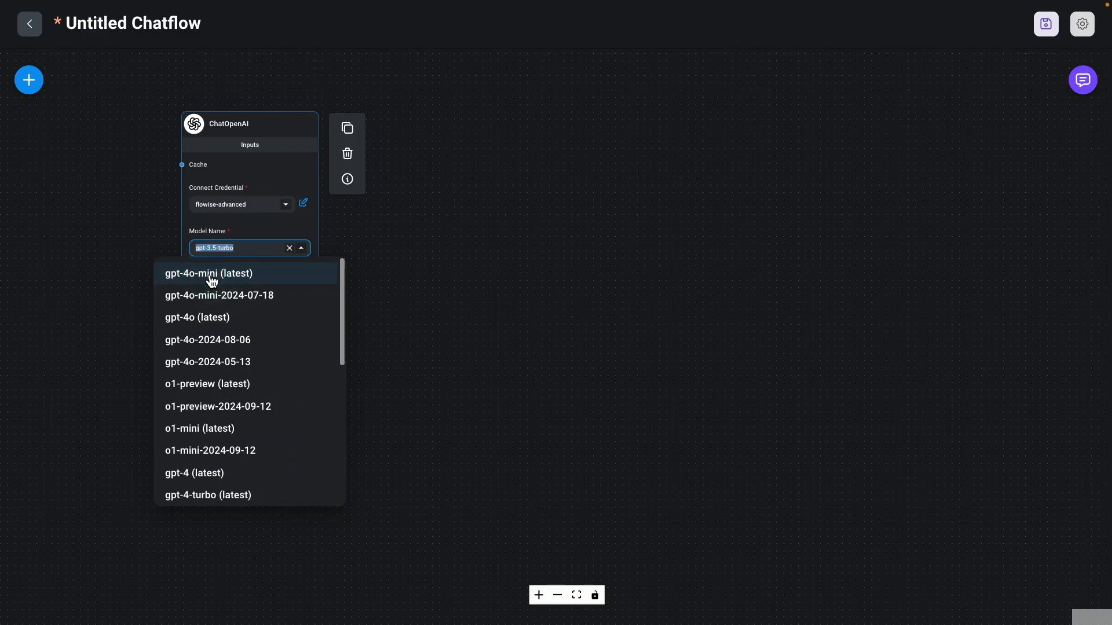
click(208, 274)
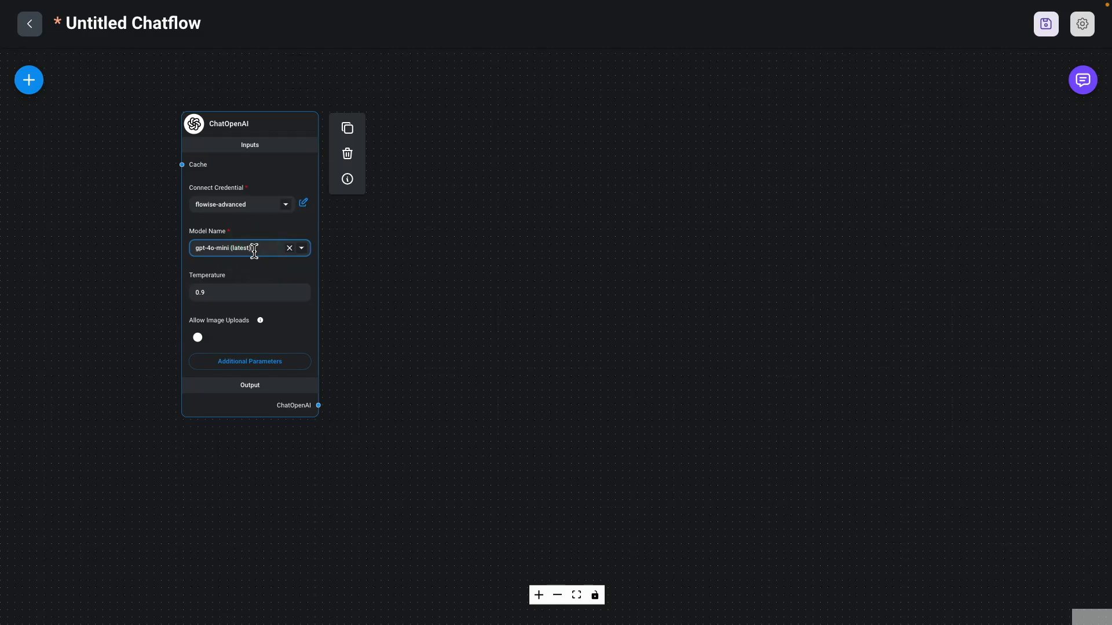
click(266, 255)
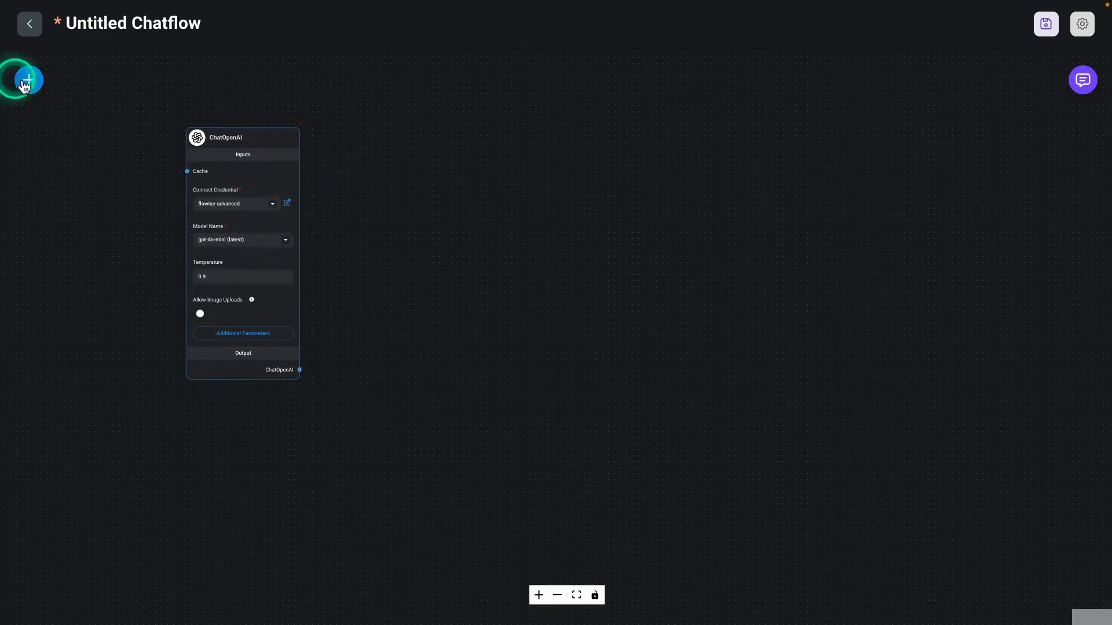
mouse_move(30, 80)
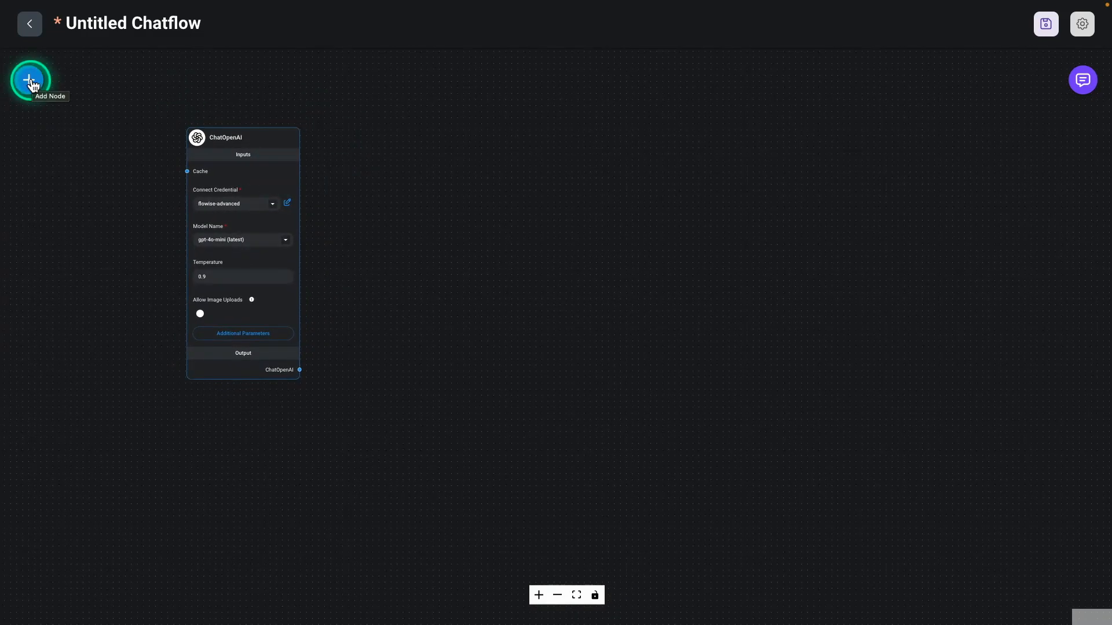
Step: Place a ReAct Agent for Chat Models node from the Agents category beside ChatOpenAI
click(30, 78)
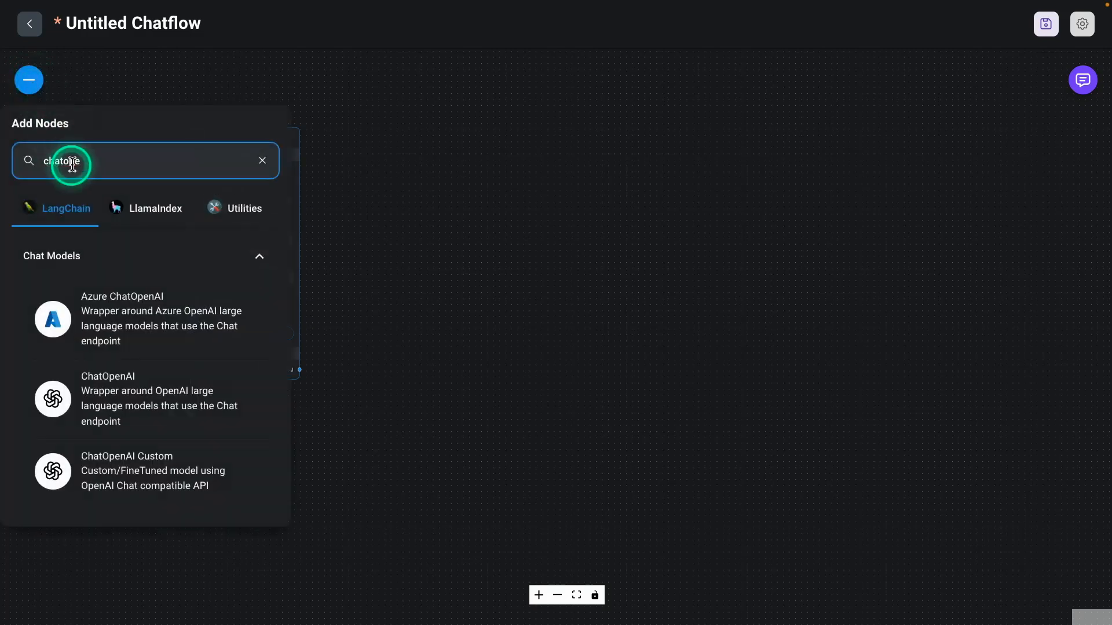
click(261, 160)
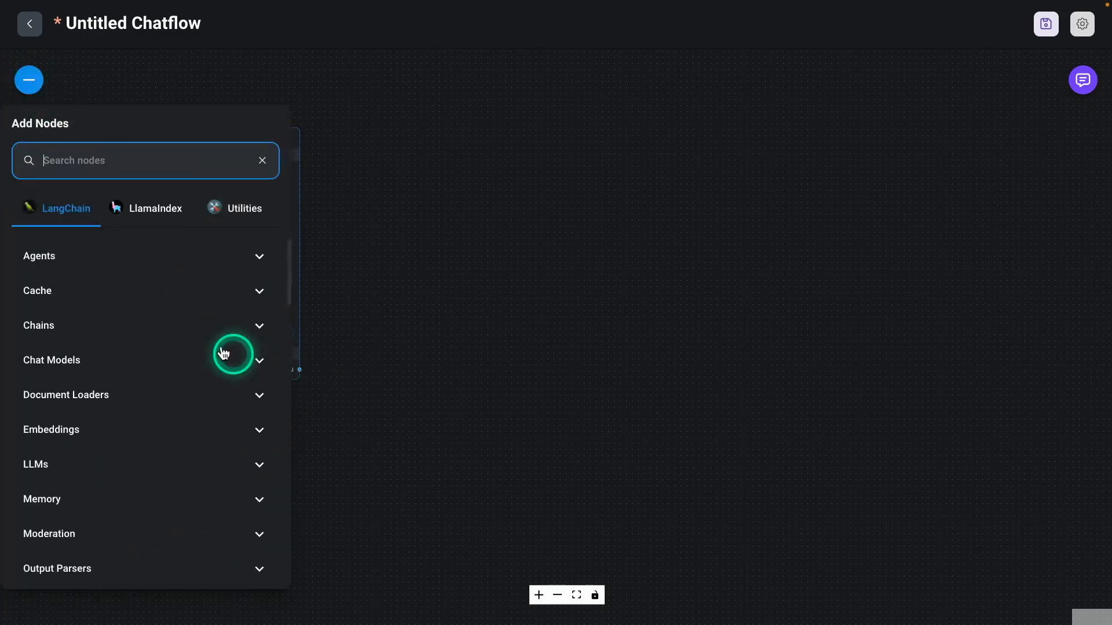
mouse_move(231, 303)
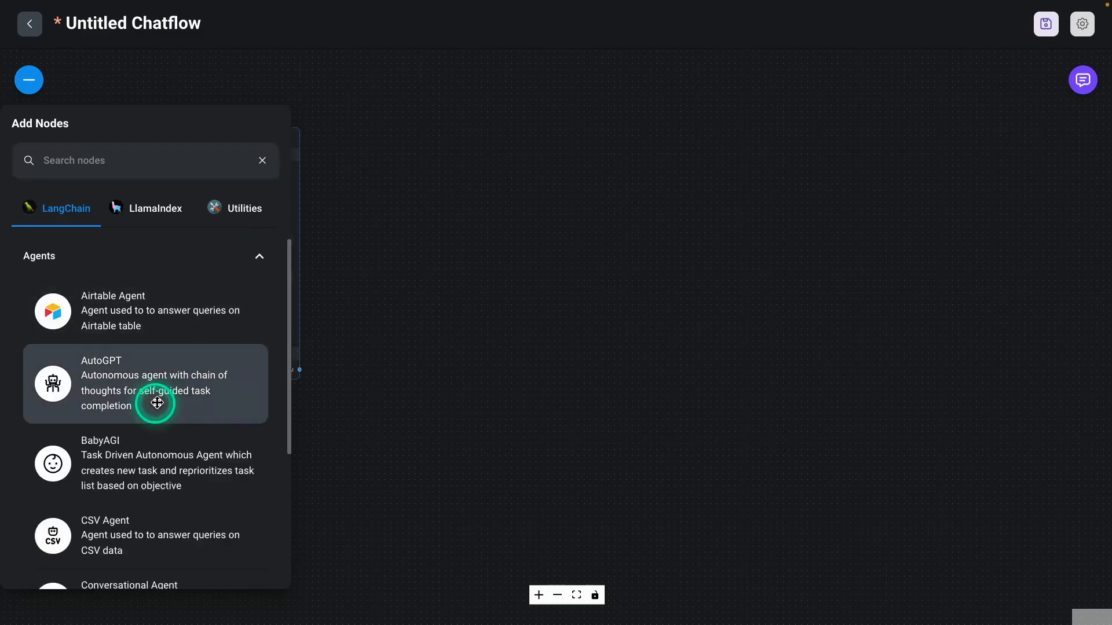
scroll(down, 3)
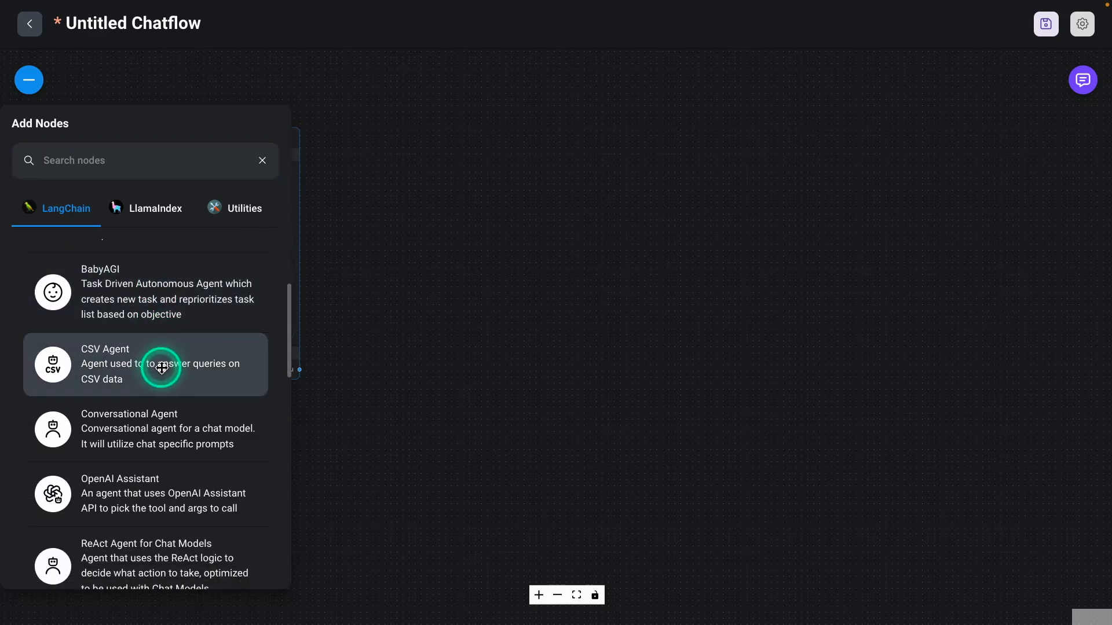
scroll(down, 3)
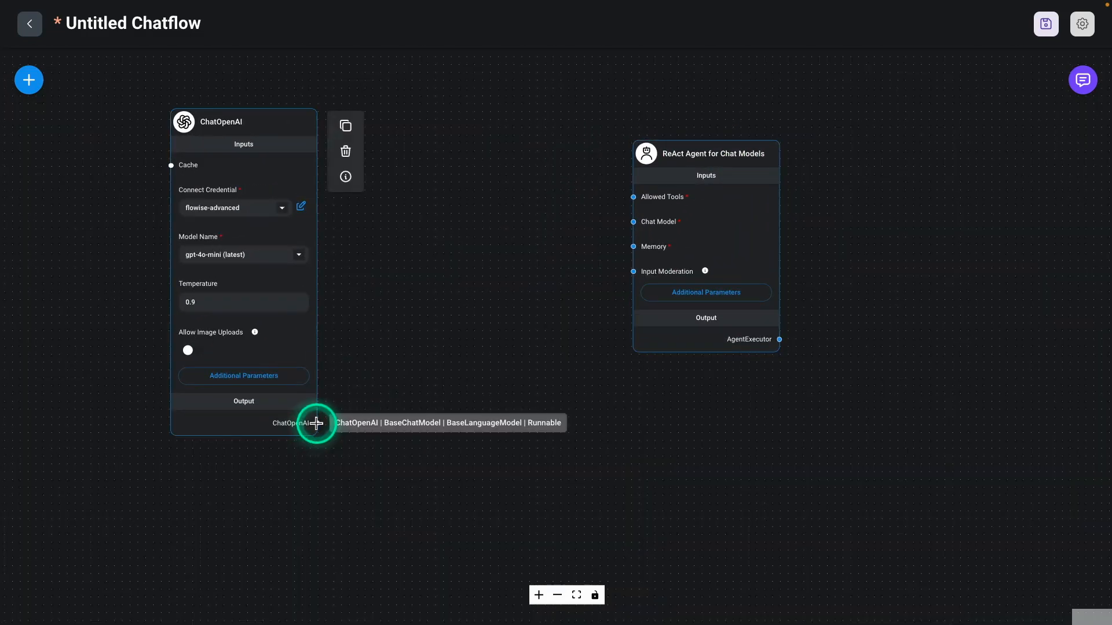
Step: Wire the ChatOpenAI output into the ReAct agent's Chat Model input
drag(317, 422, 632, 223)
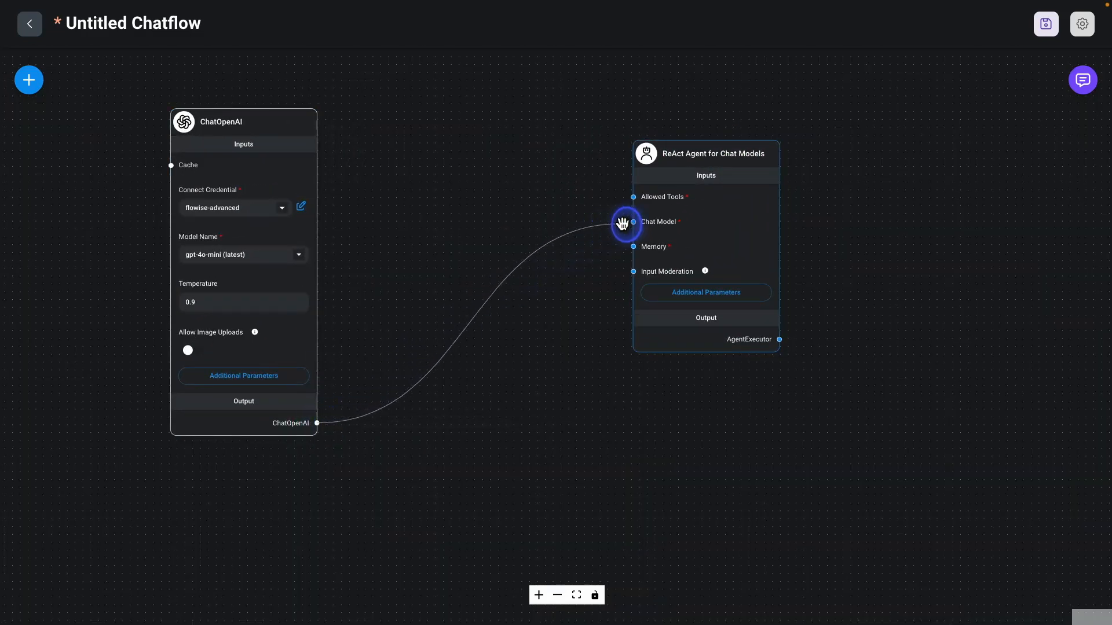
drag(633, 221, 634, 196)
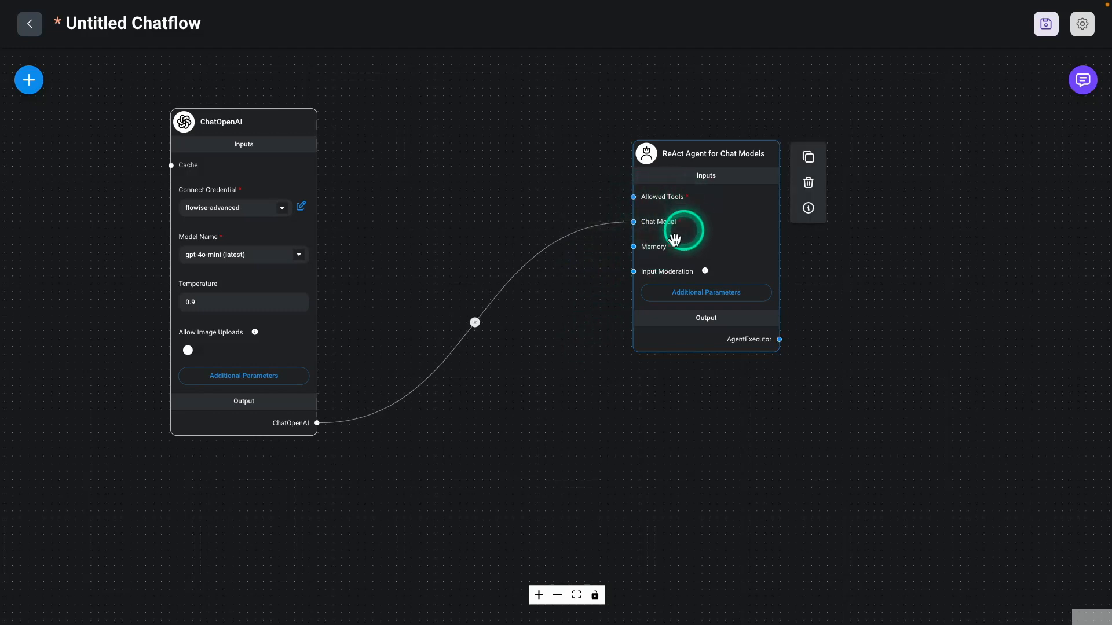
mouse_move(653, 199)
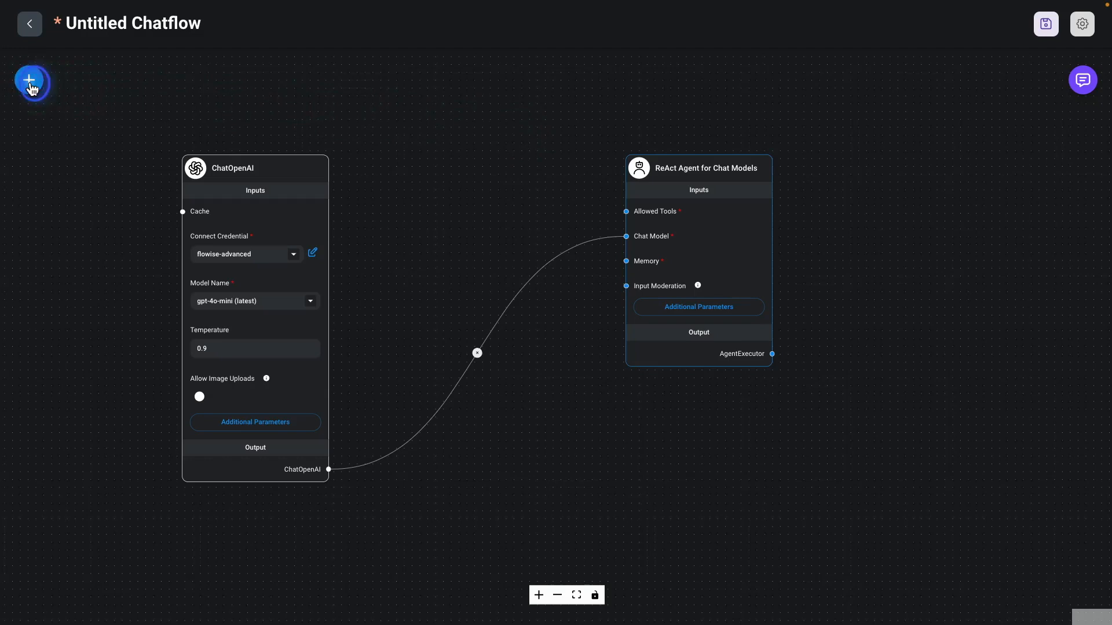
Step: Place a Calculator tool node from the Tools category above the other nodes
click(30, 81)
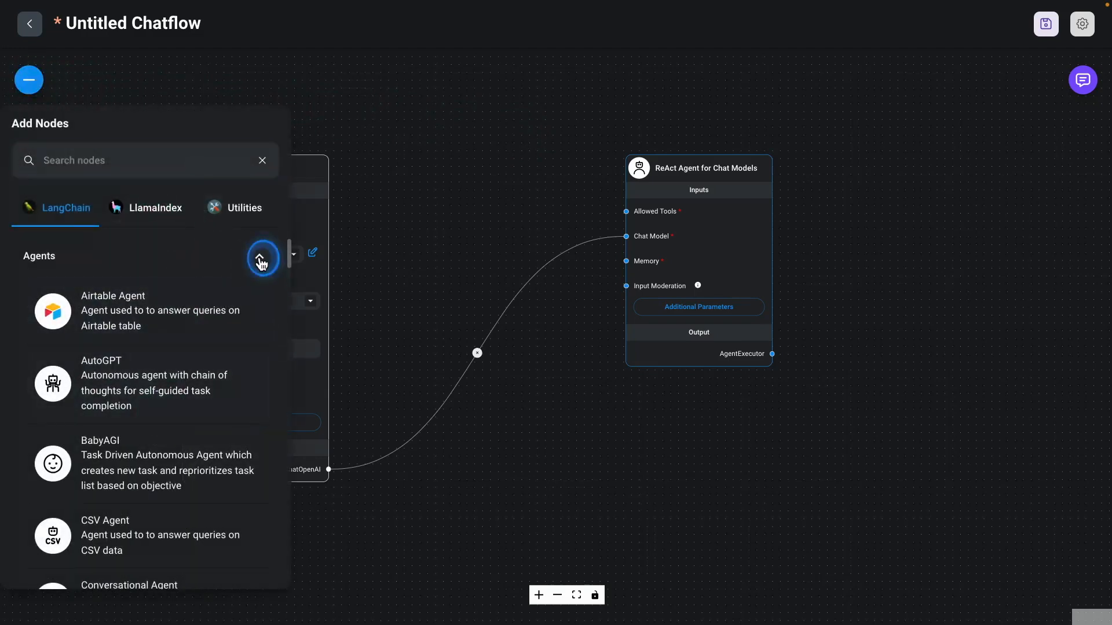
click(261, 262)
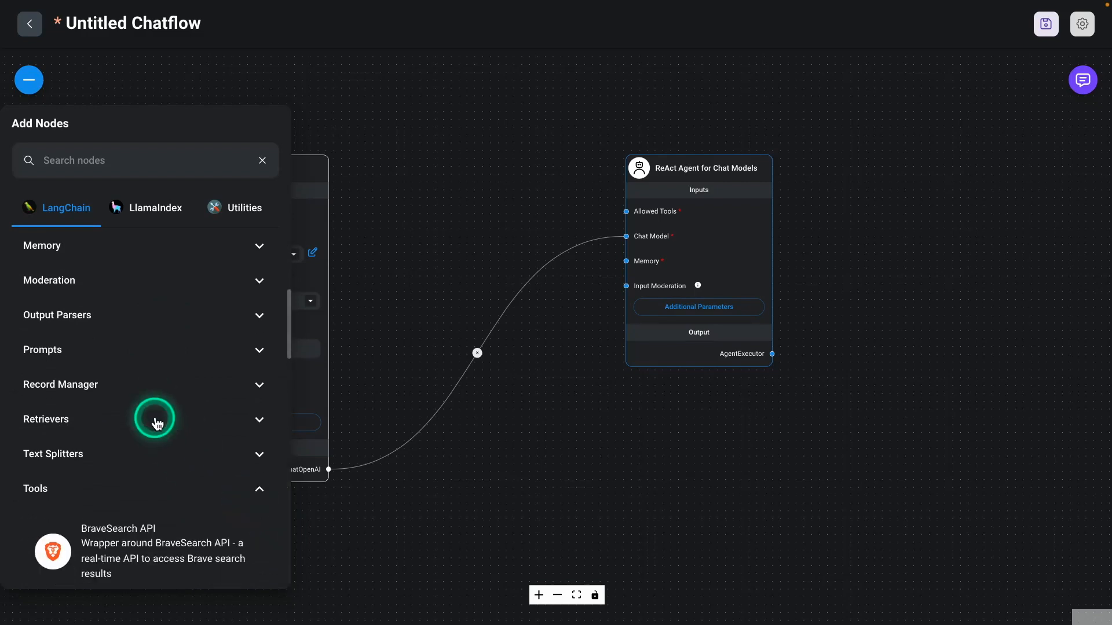
scroll(down, 3)
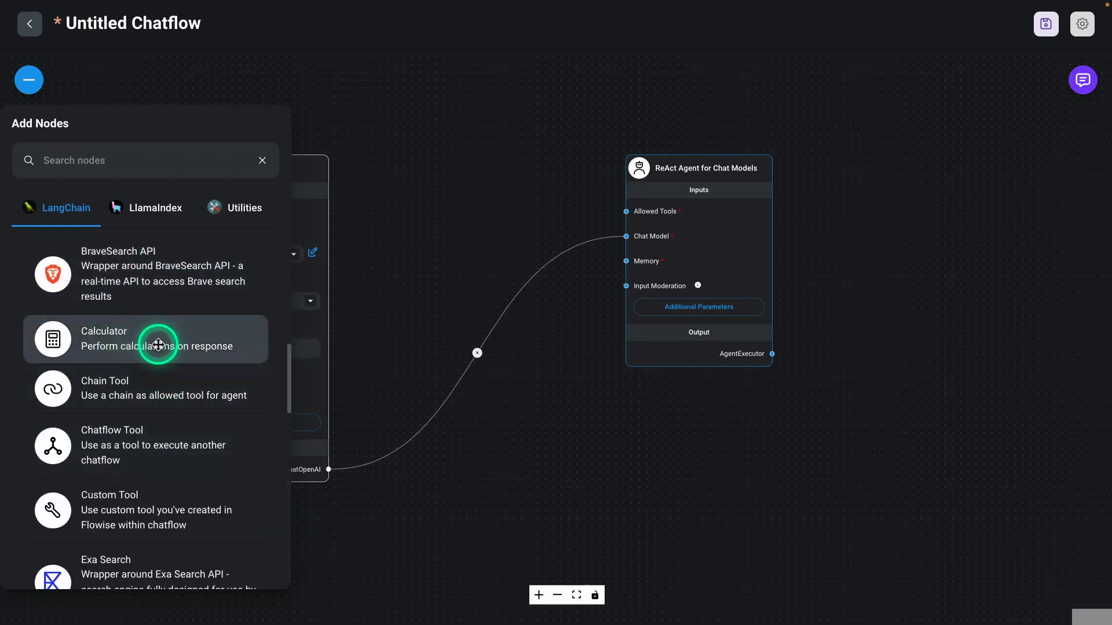
drag(158, 345, 517, 231)
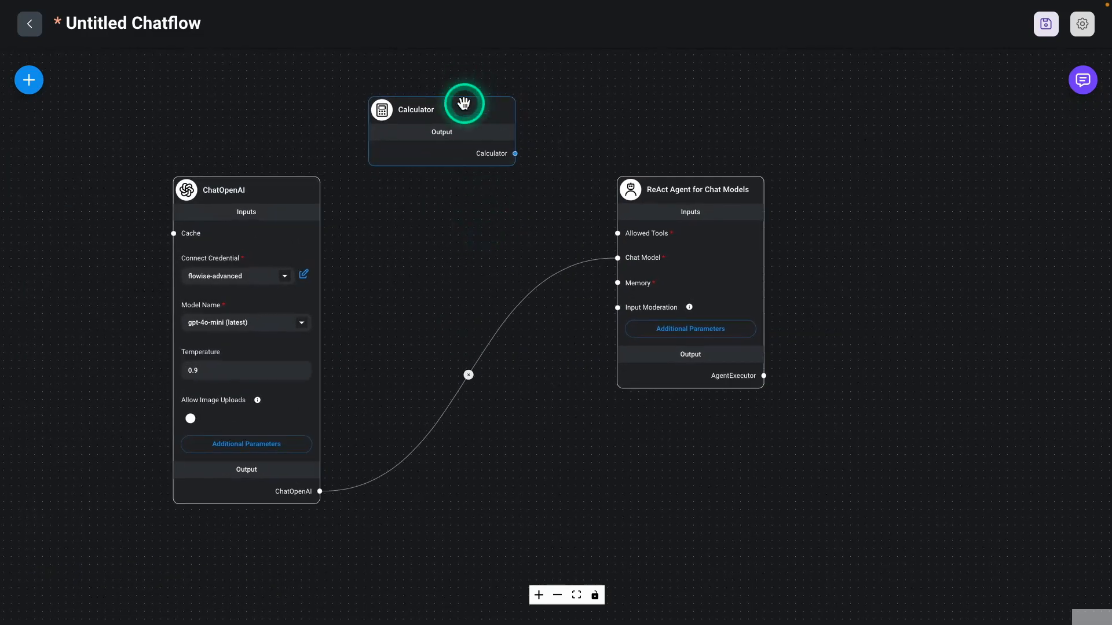
Step: Wire the Calculator into the ReAct agent's Allowed Tools input and reposition the flow
drag(463, 103, 506, 147)
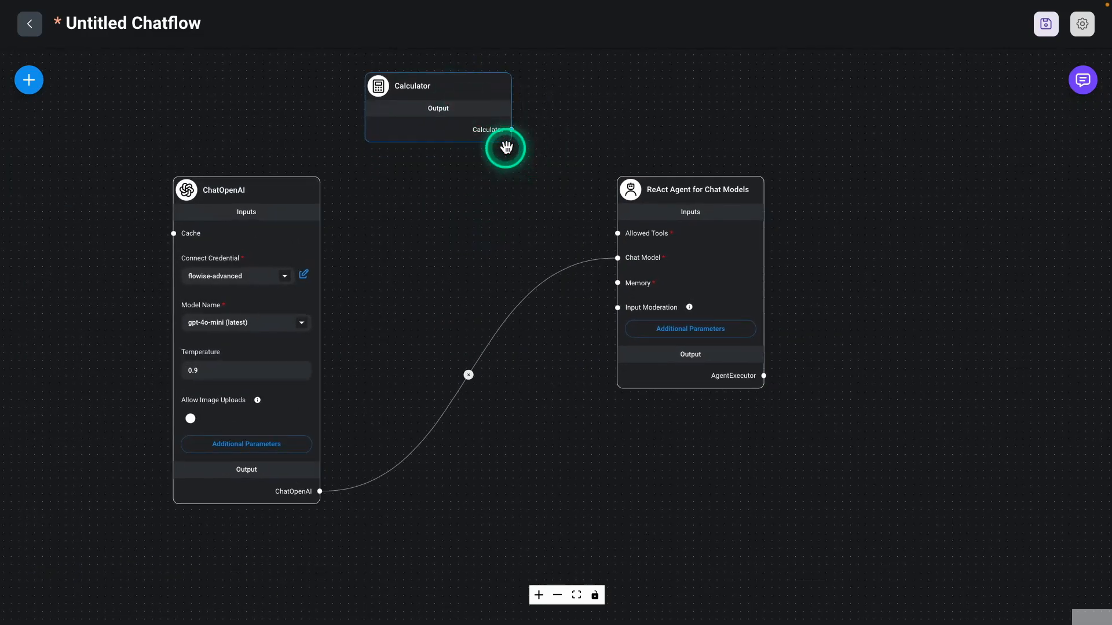
drag(506, 147, 617, 233)
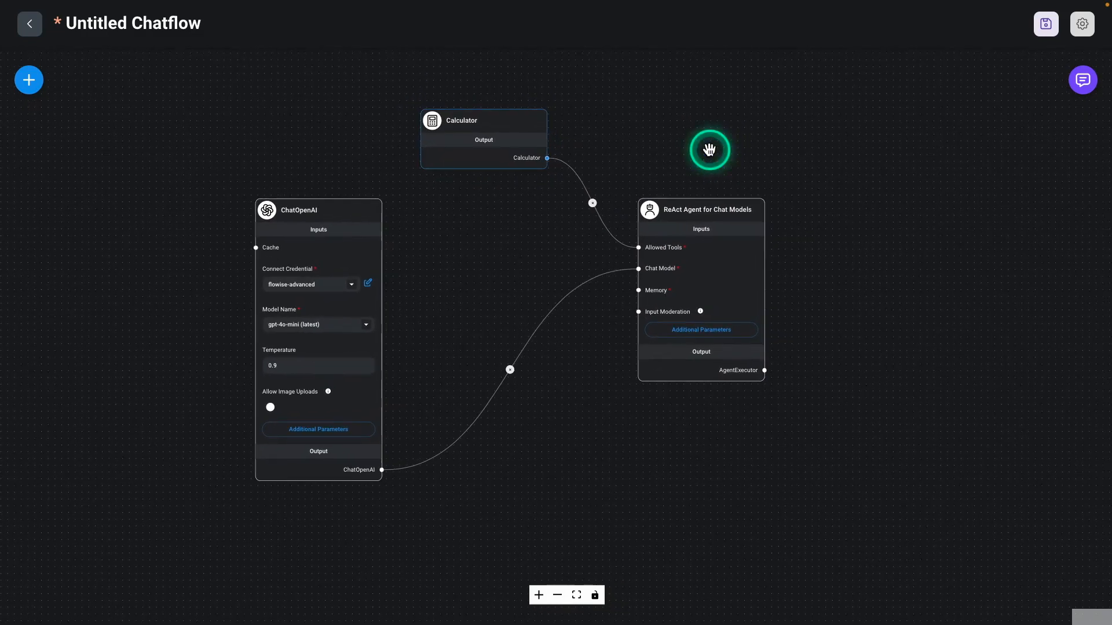
drag(709, 149, 608, 391)
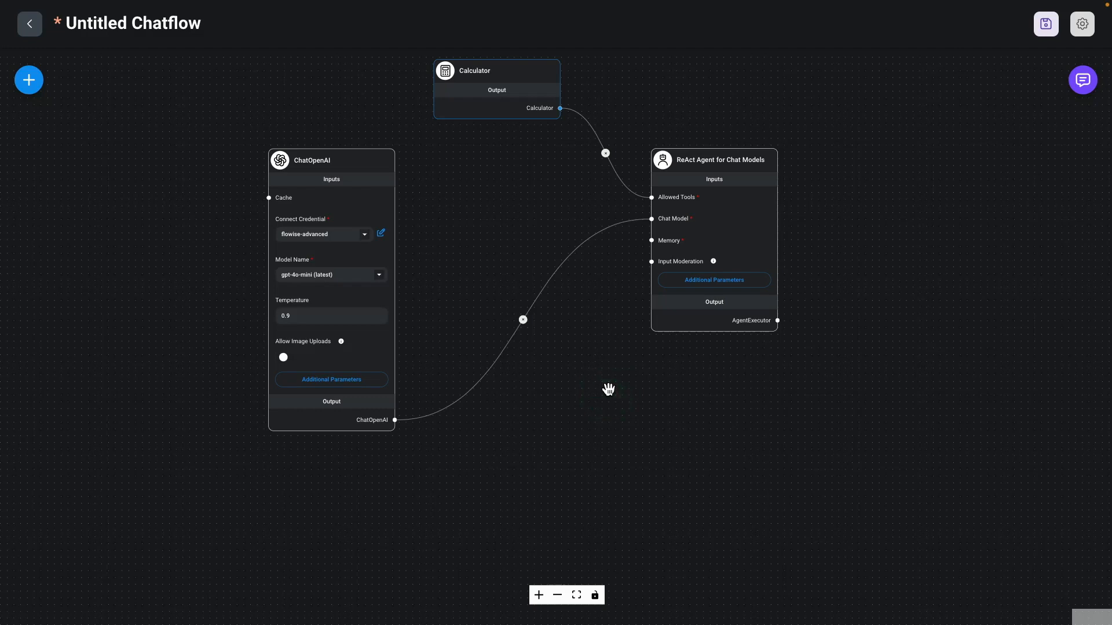
click(714, 159)
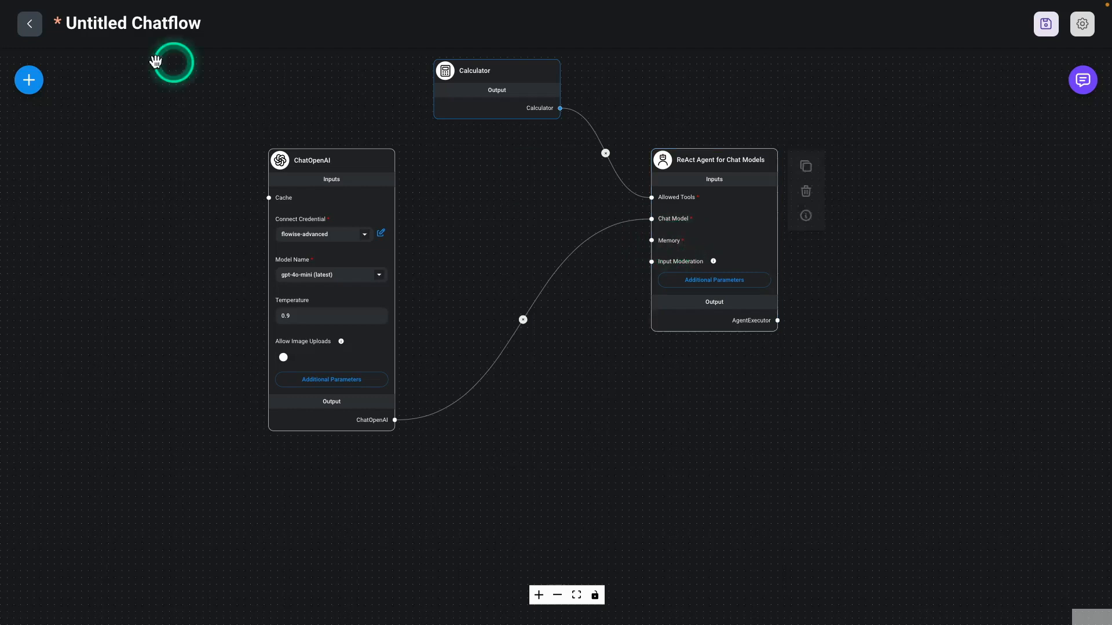
Step: Pick up a Buffer Memory node from the Memory category to place on the canvas
click(28, 80)
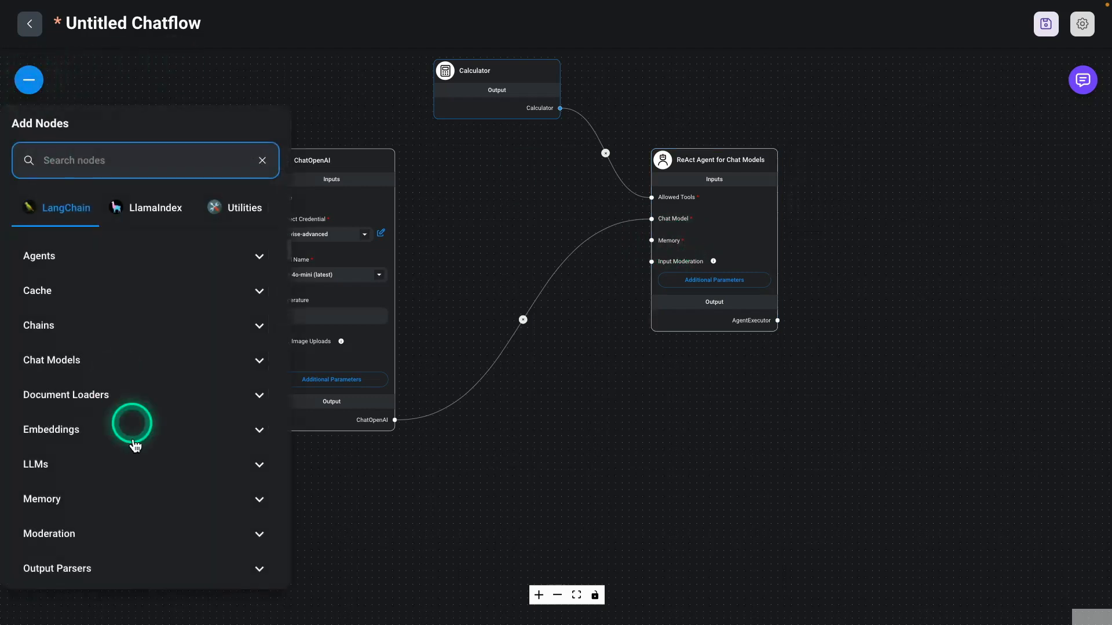
scroll(down, 3)
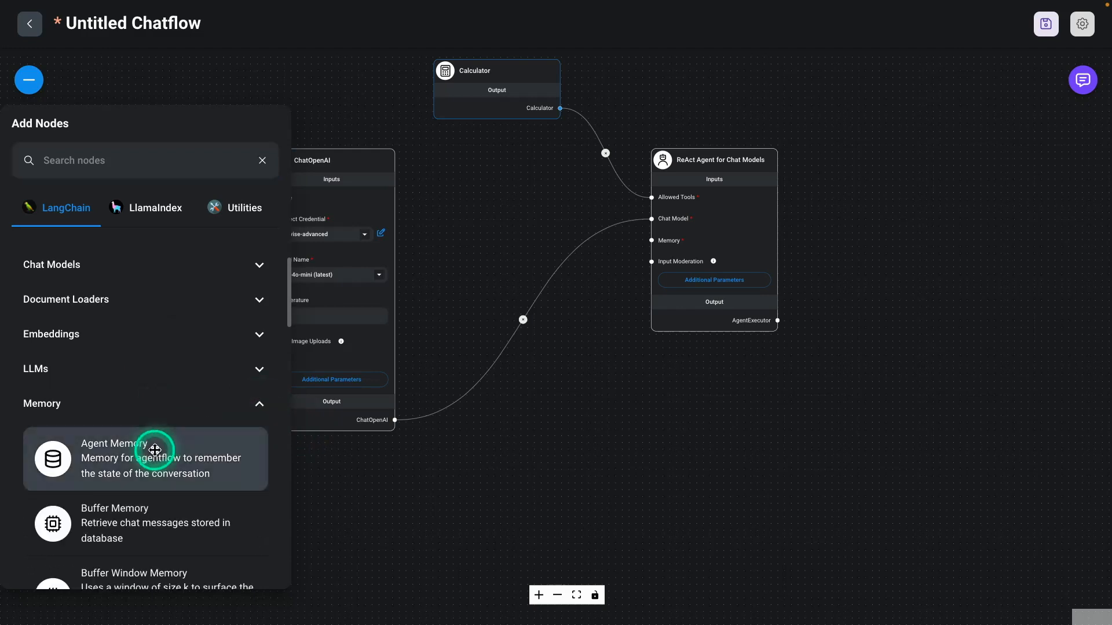
scroll(down, 3)
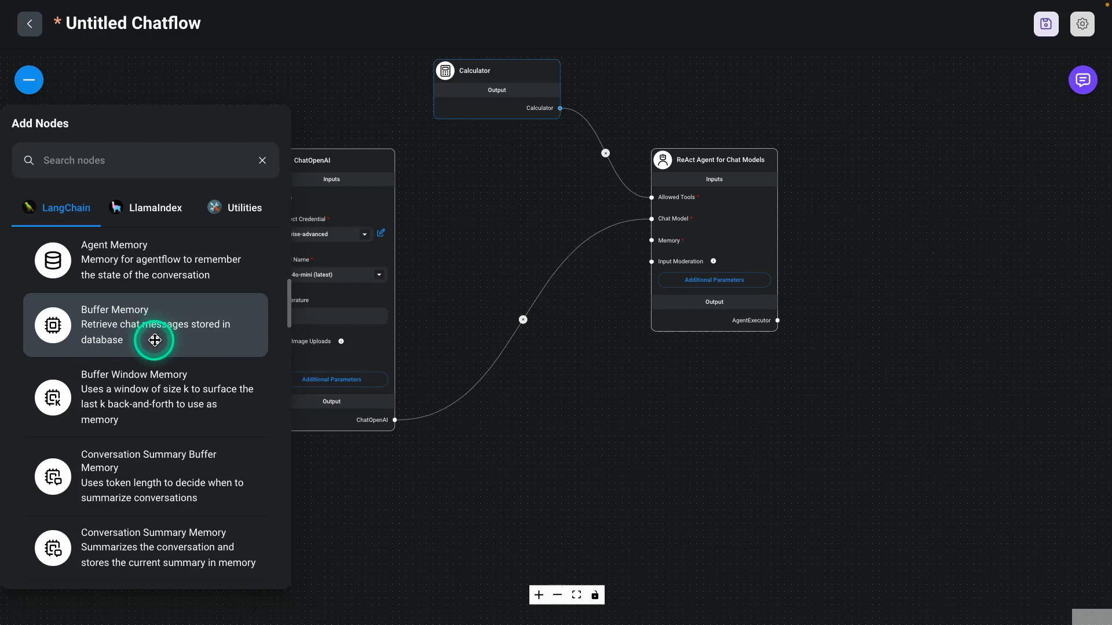
mouse_move(116, 318)
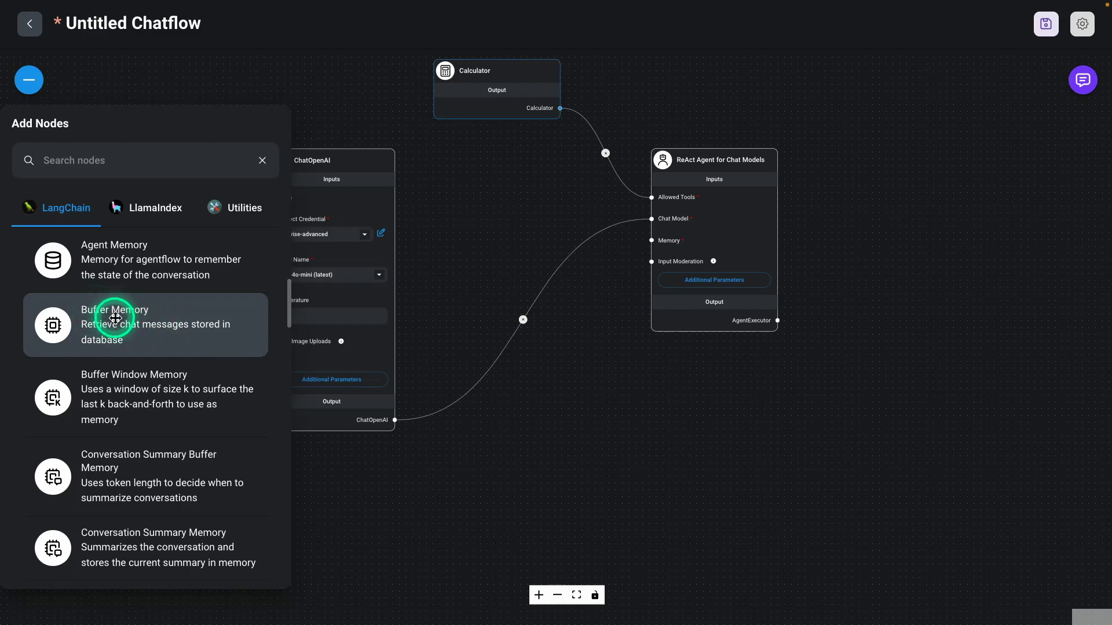
mouse_move(96, 344)
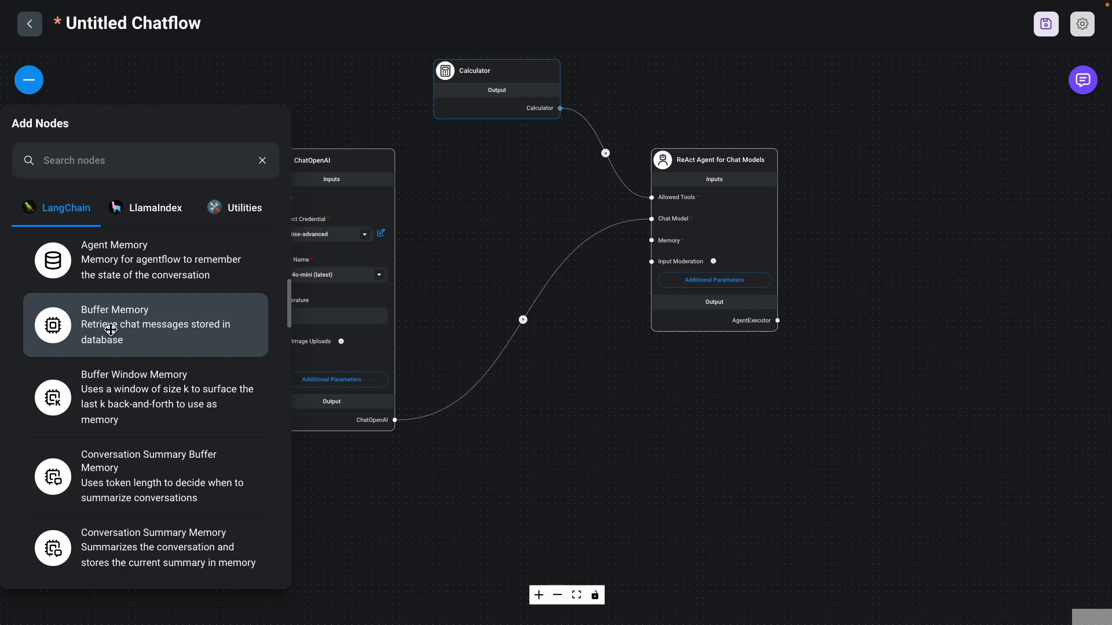
click(116, 329)
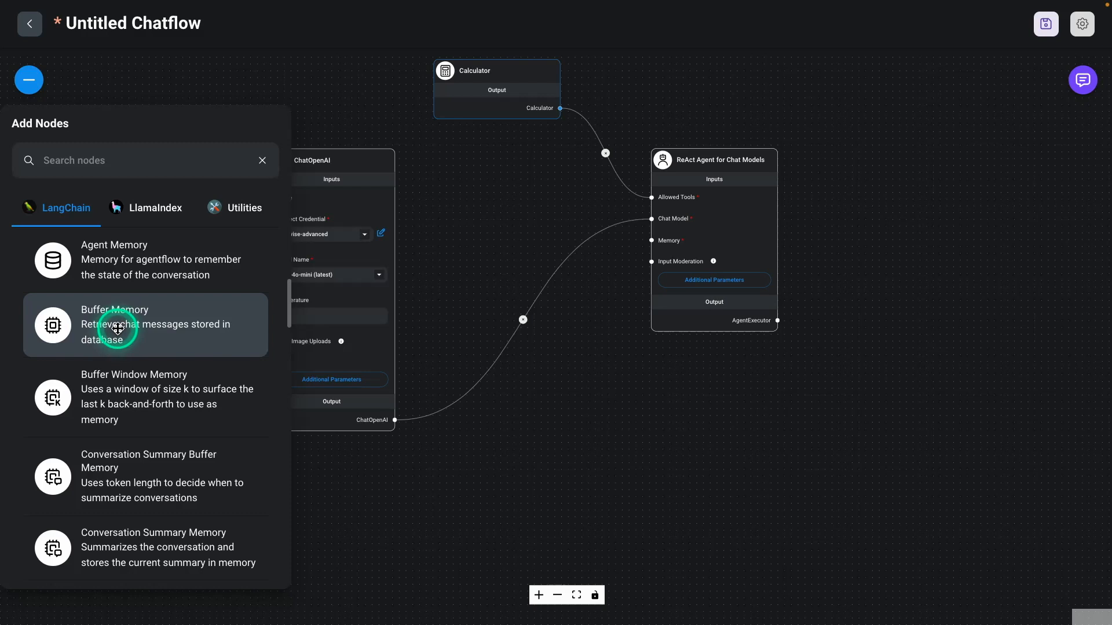
click(118, 329)
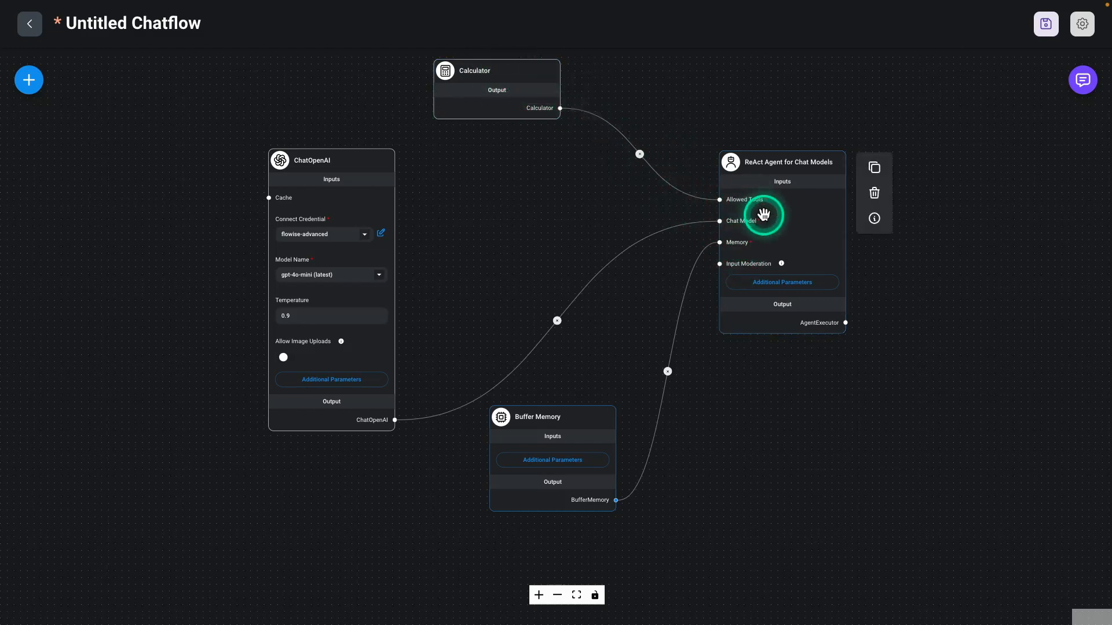
mouse_move(609, 223)
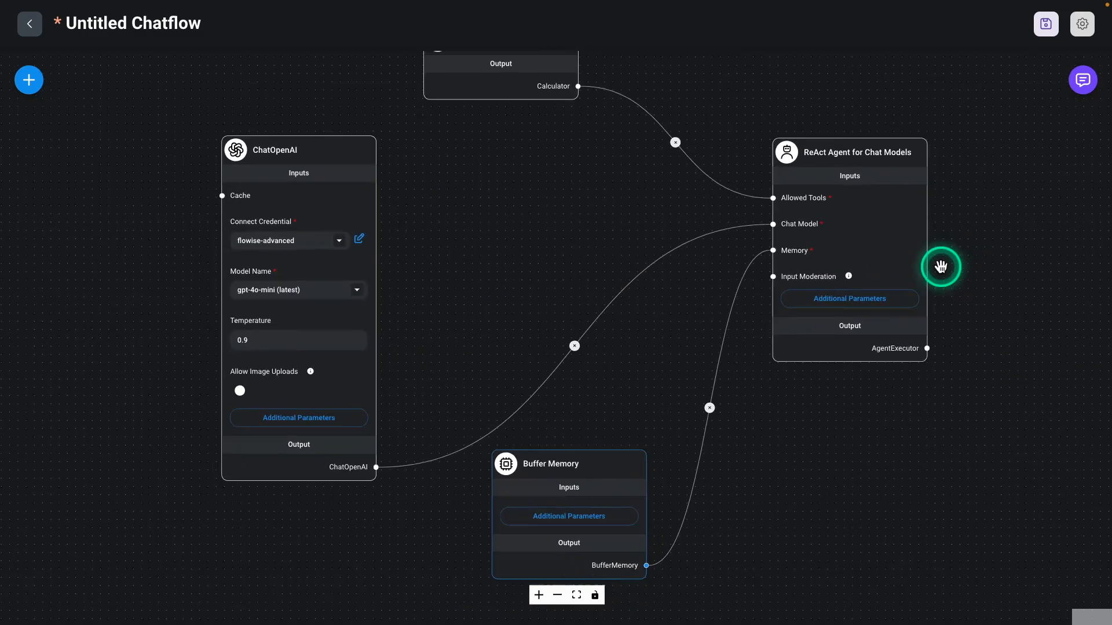
Step: Save the chatflow under the name 'Basic ReAct - Intro to Agents'
click(1049, 24)
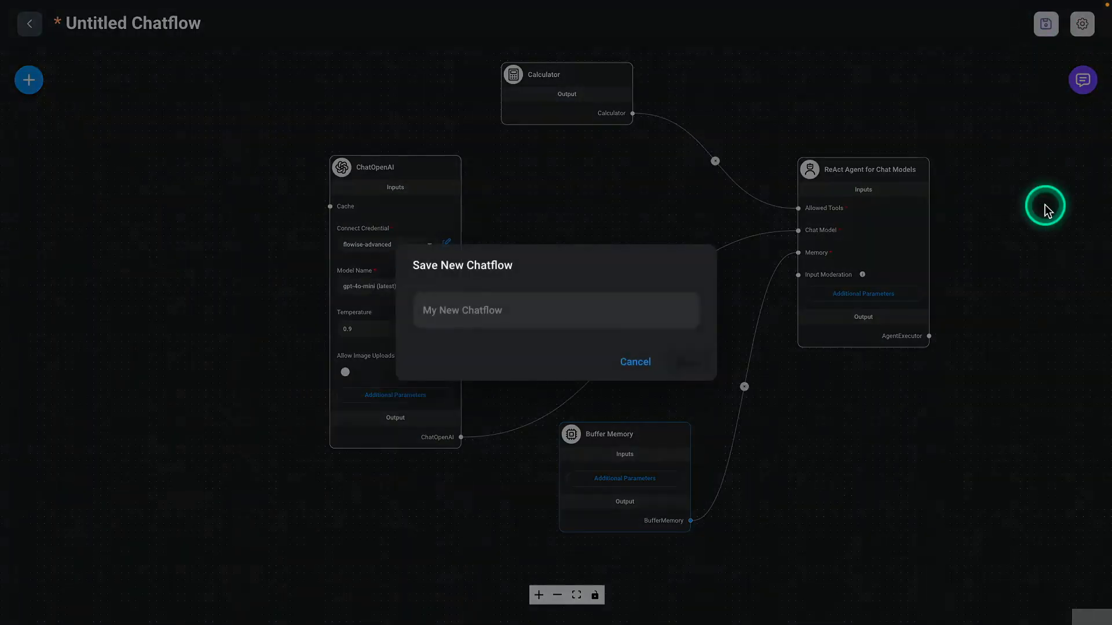
click(556, 310)
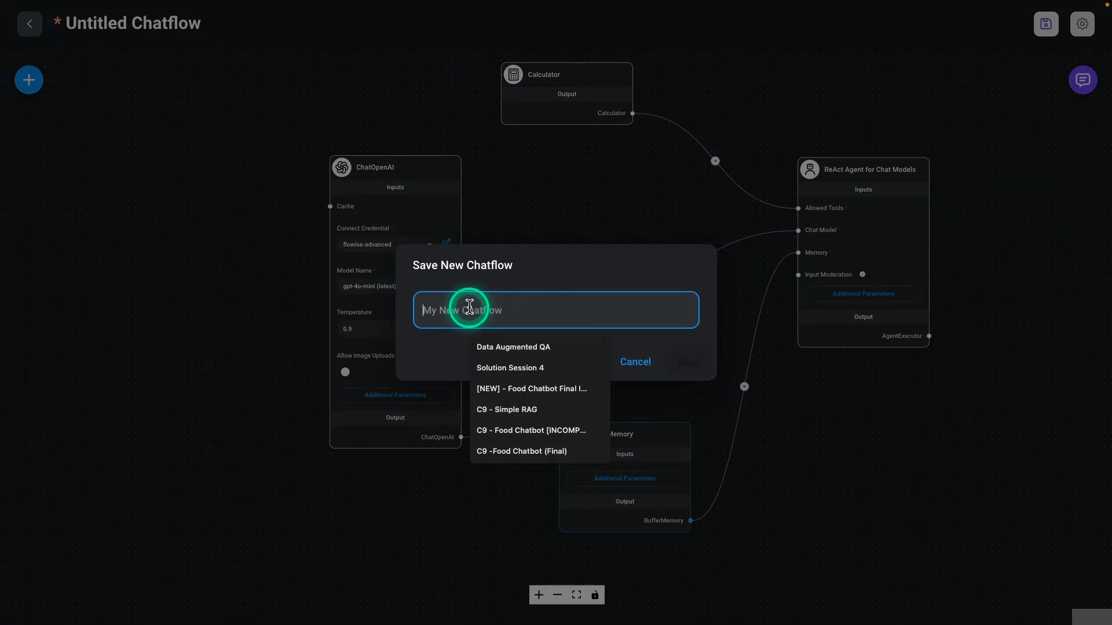
text(Basi)
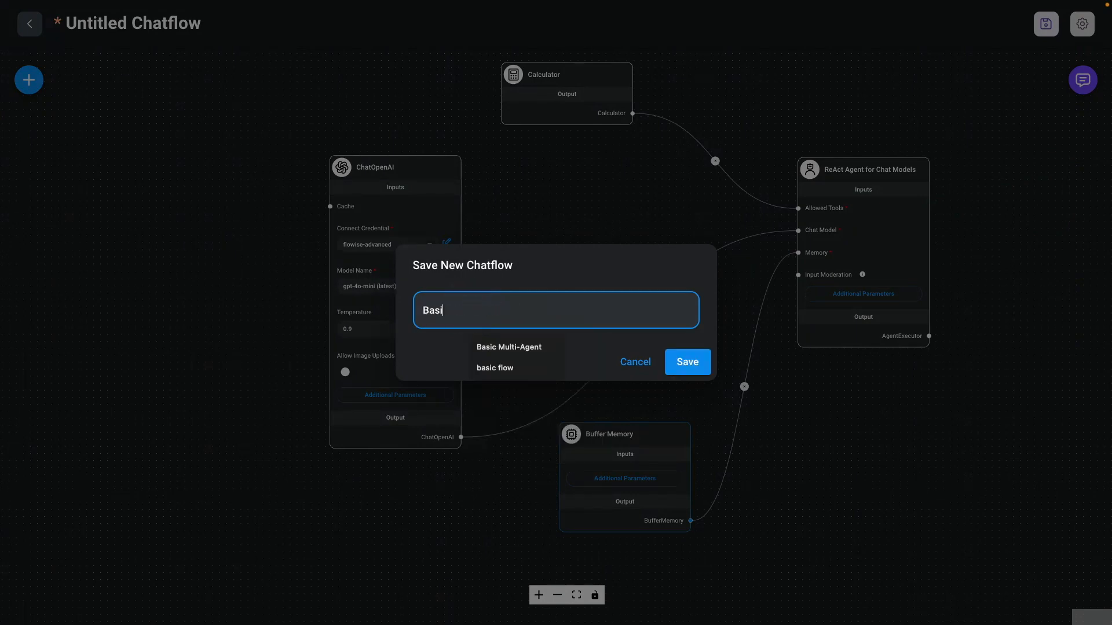
click(688, 362)
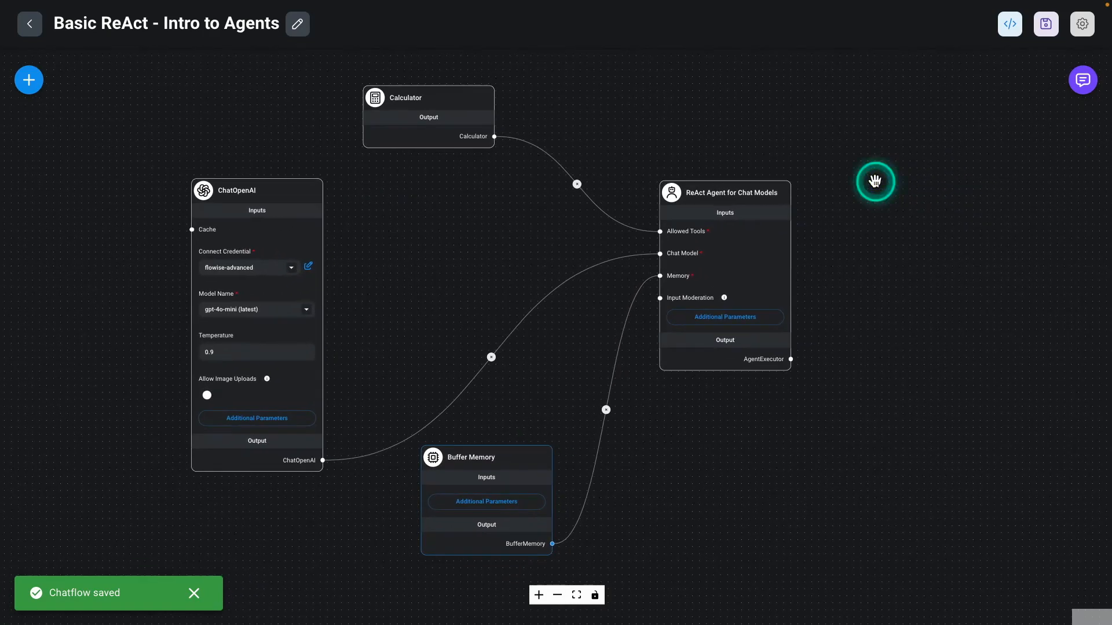
click(746, 200)
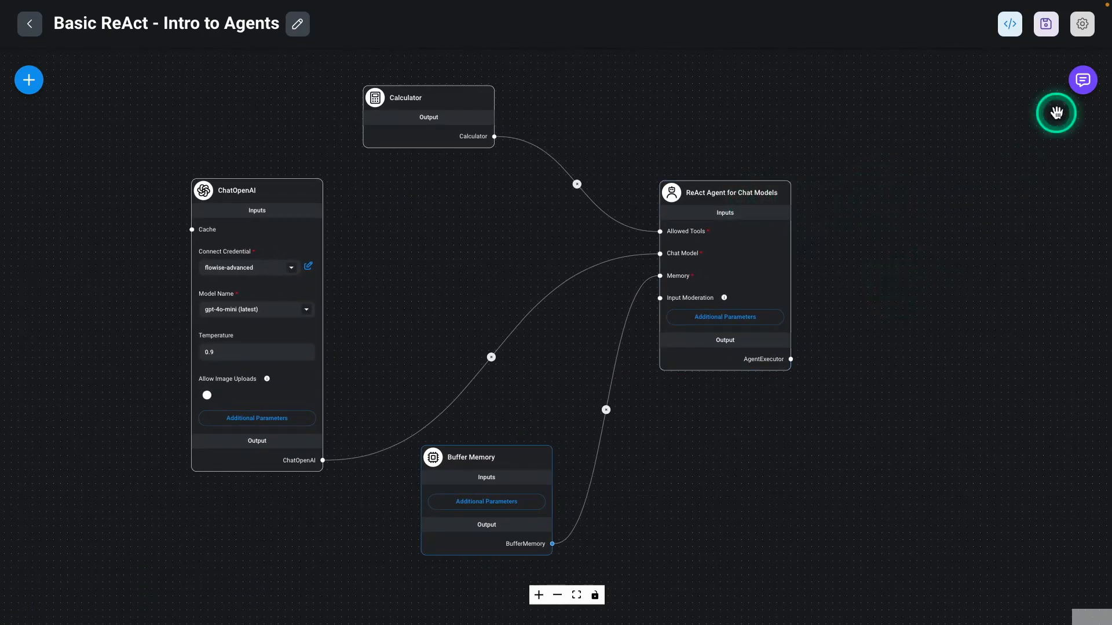
mouse_move(1082, 86)
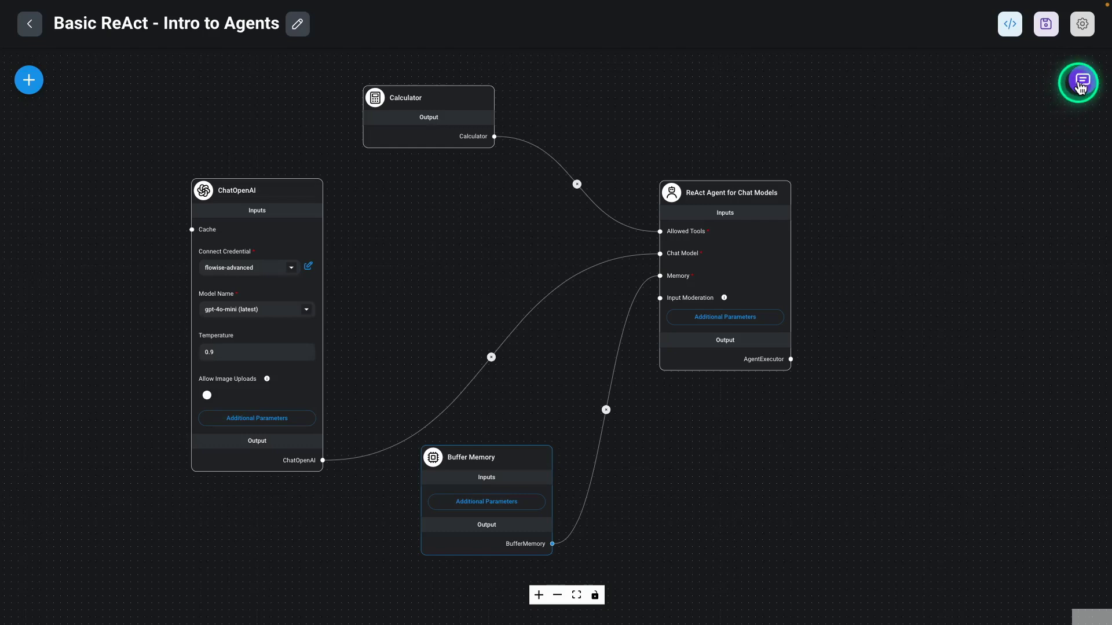
Step: Ask the agent 'How much is 98000 * 150000?' in the test chat
click(1077, 81)
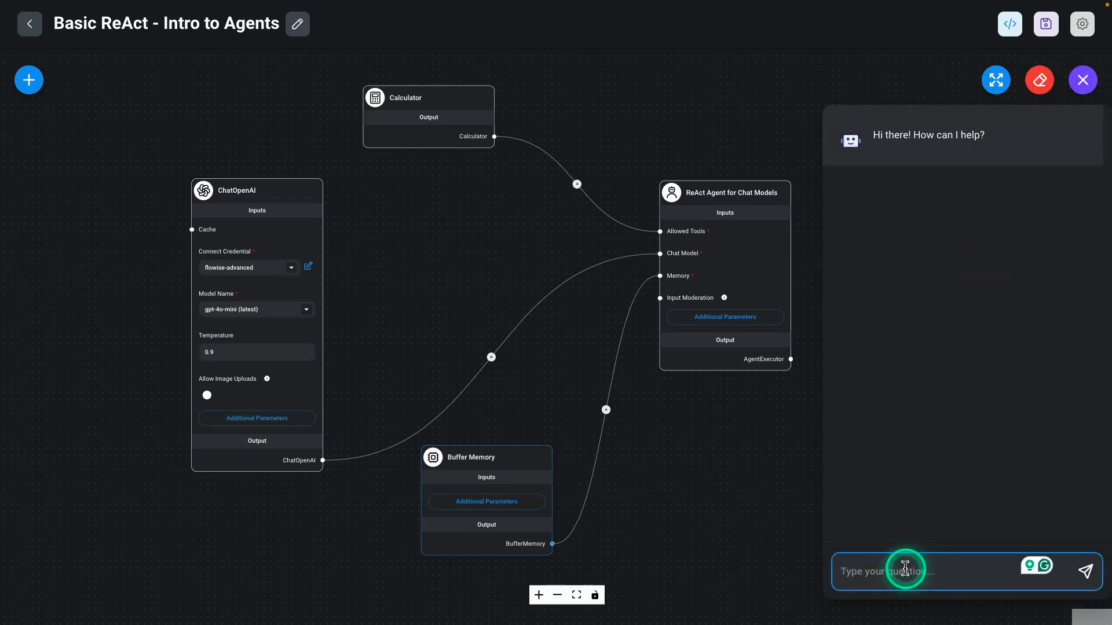
text(How much is 98000)
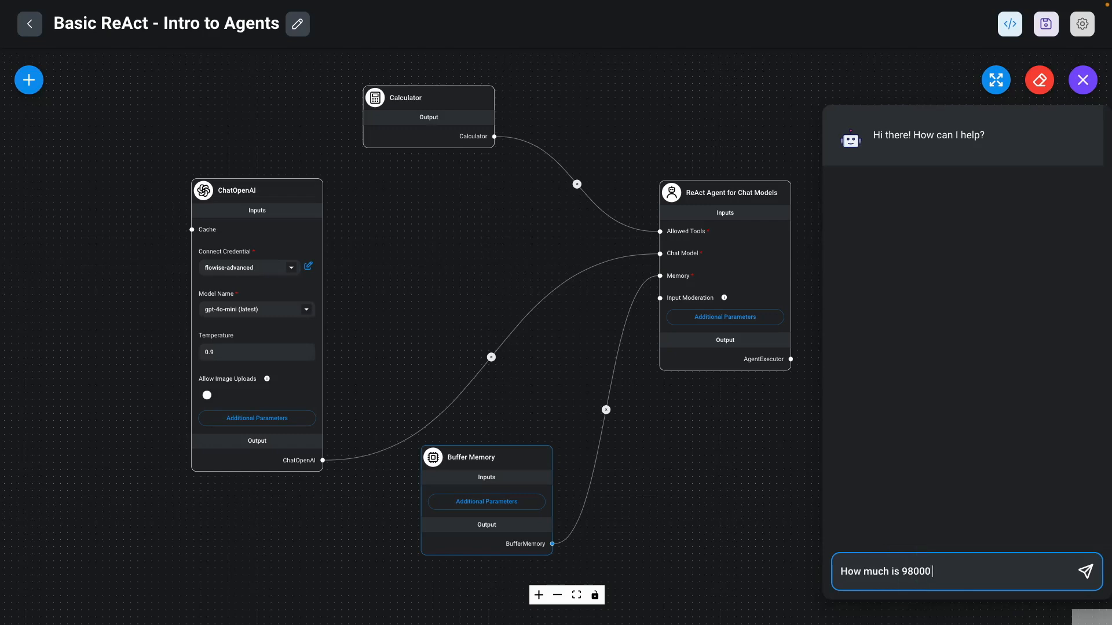
text(* 150000)
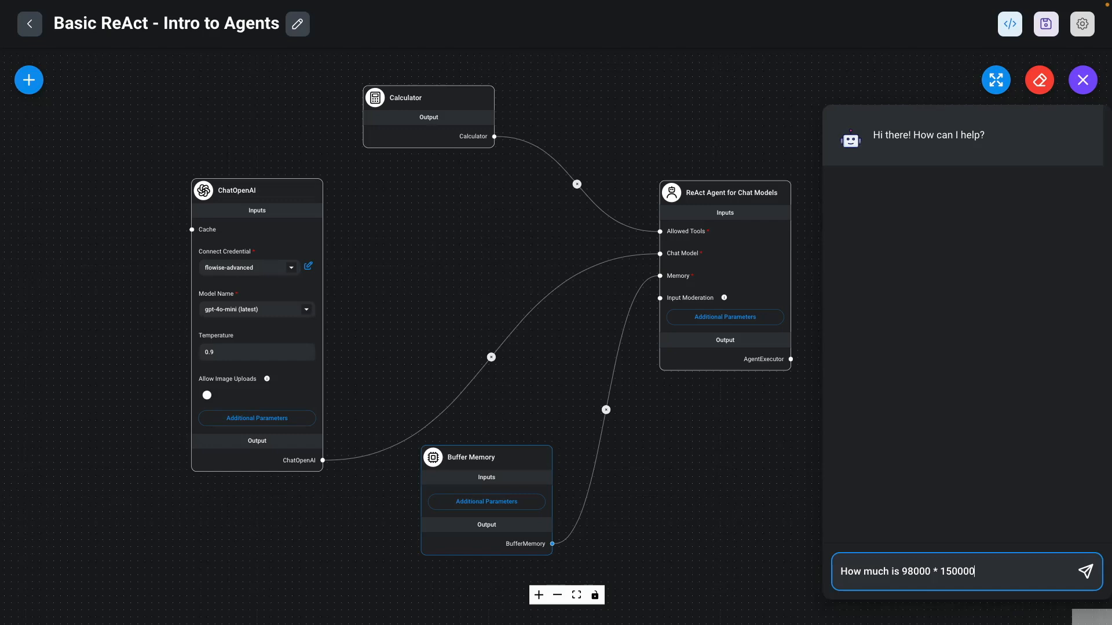
text(?)
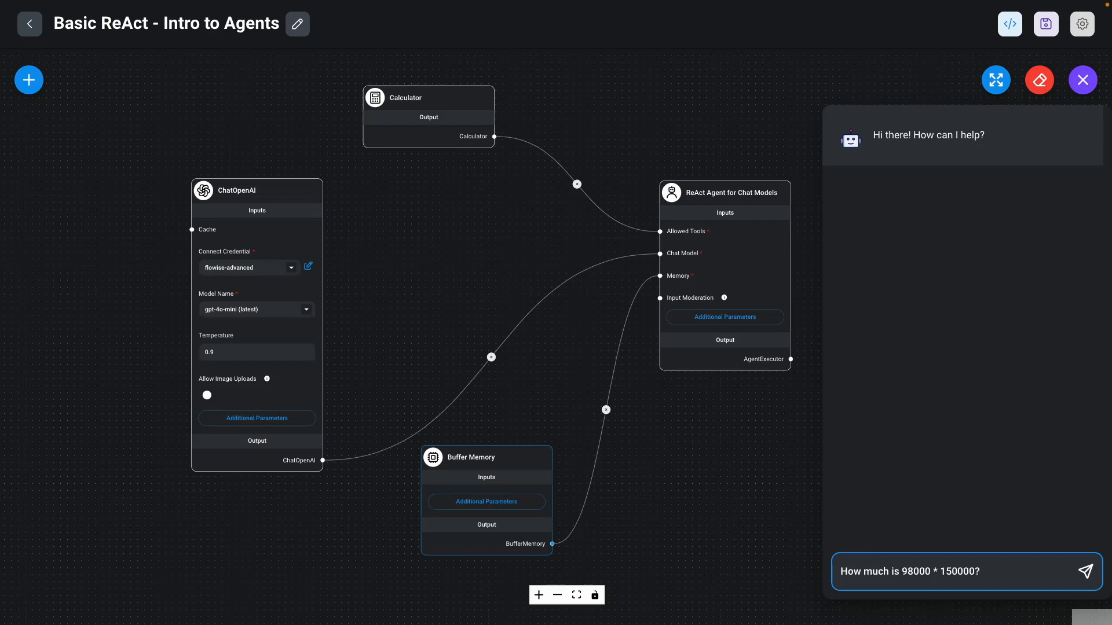
double_click(973, 572)
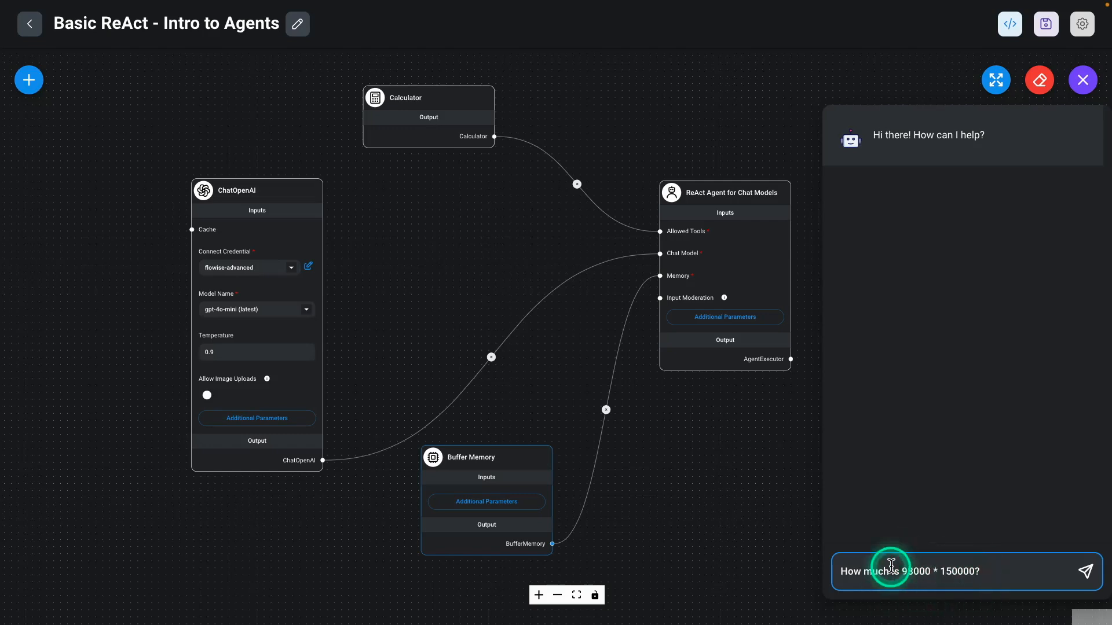
click(412, 92)
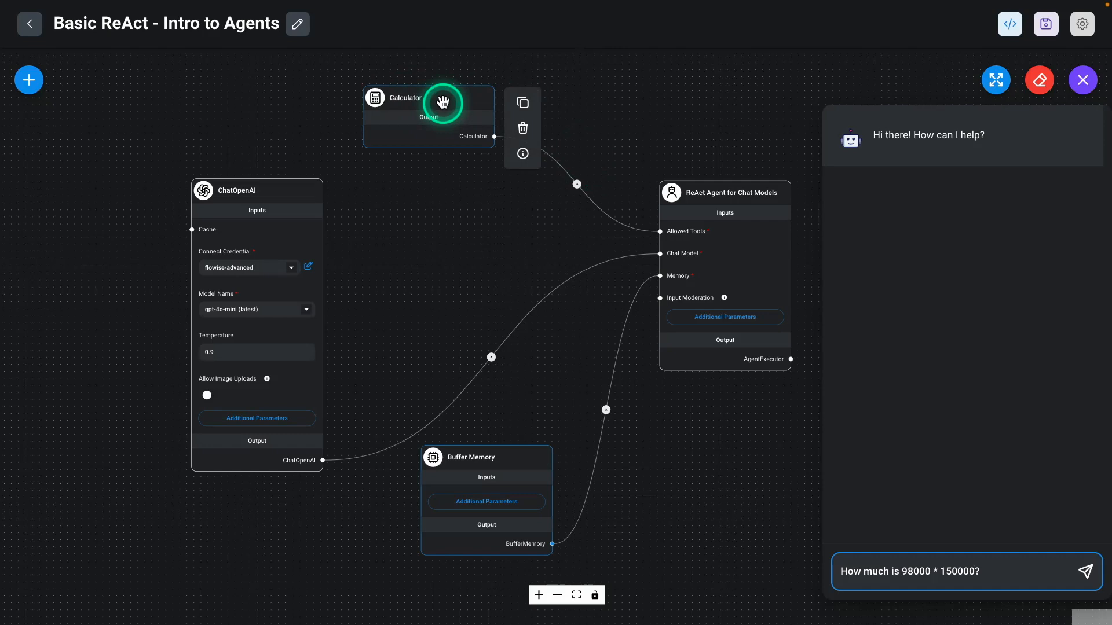
mouse_move(448, 102)
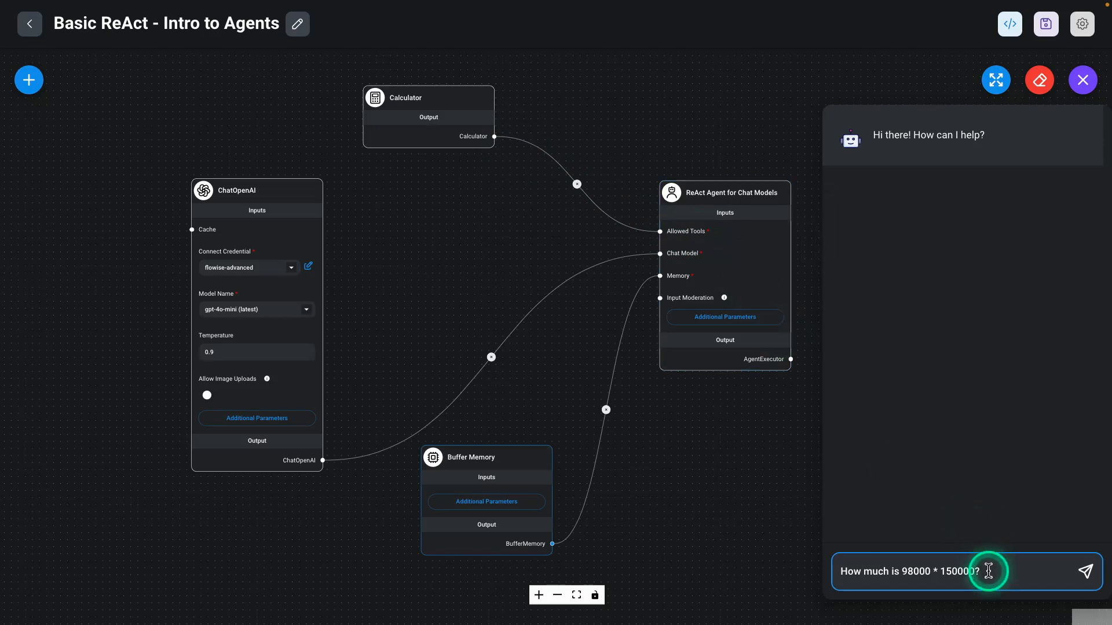
click(1085, 571)
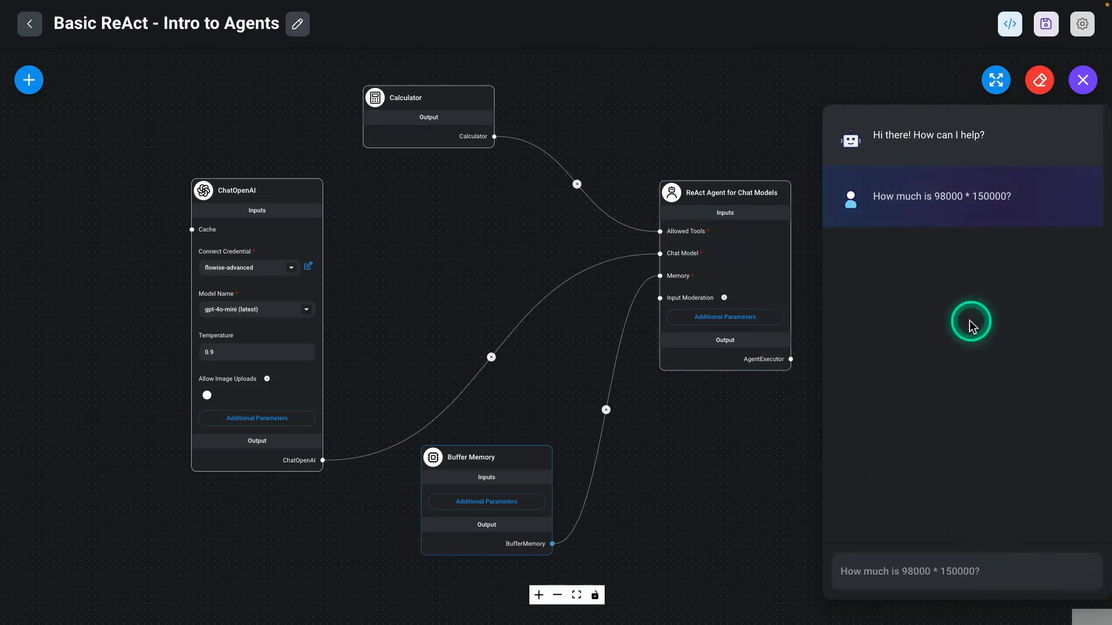
Step: Read the agent's chat reply that 98000 * 150000 is 14,700,000,000 and highlight the result
click(1085, 572)
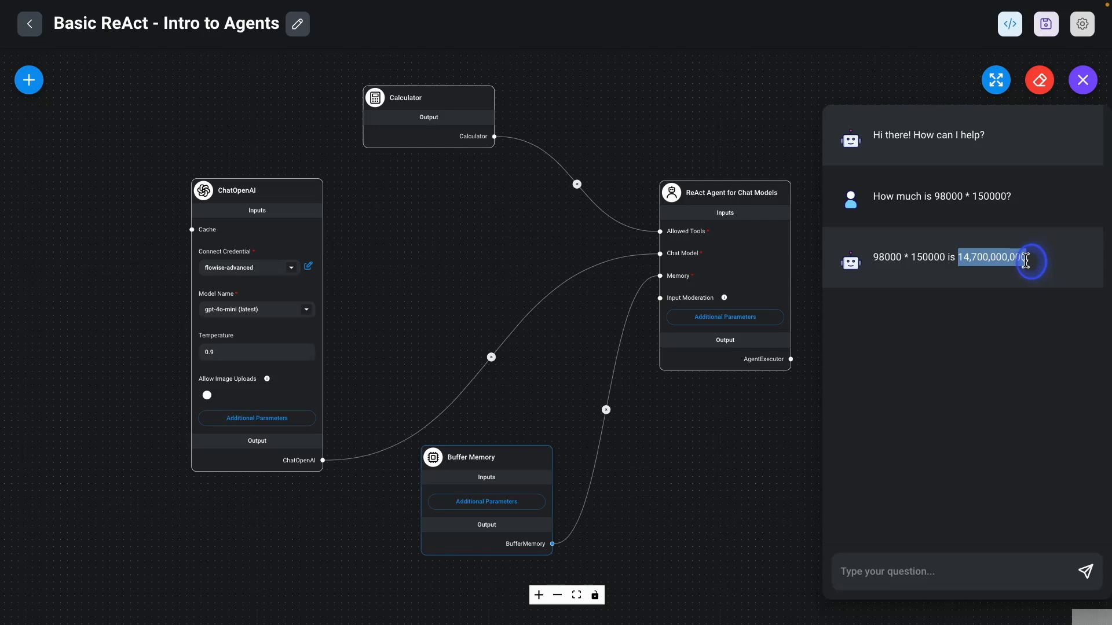
click(1026, 262)
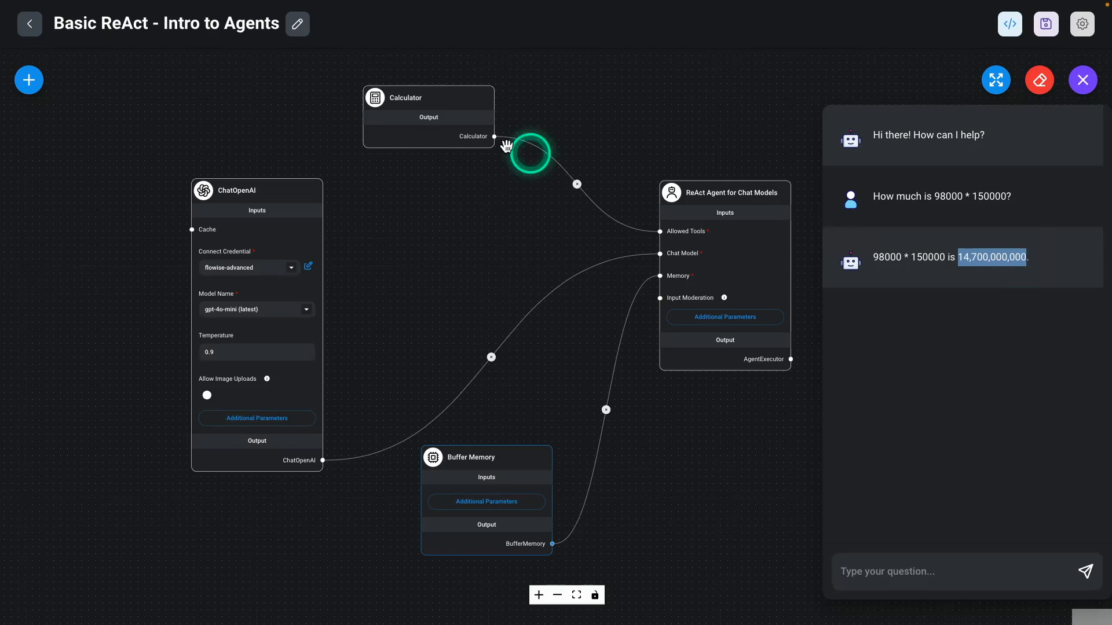
click(428, 98)
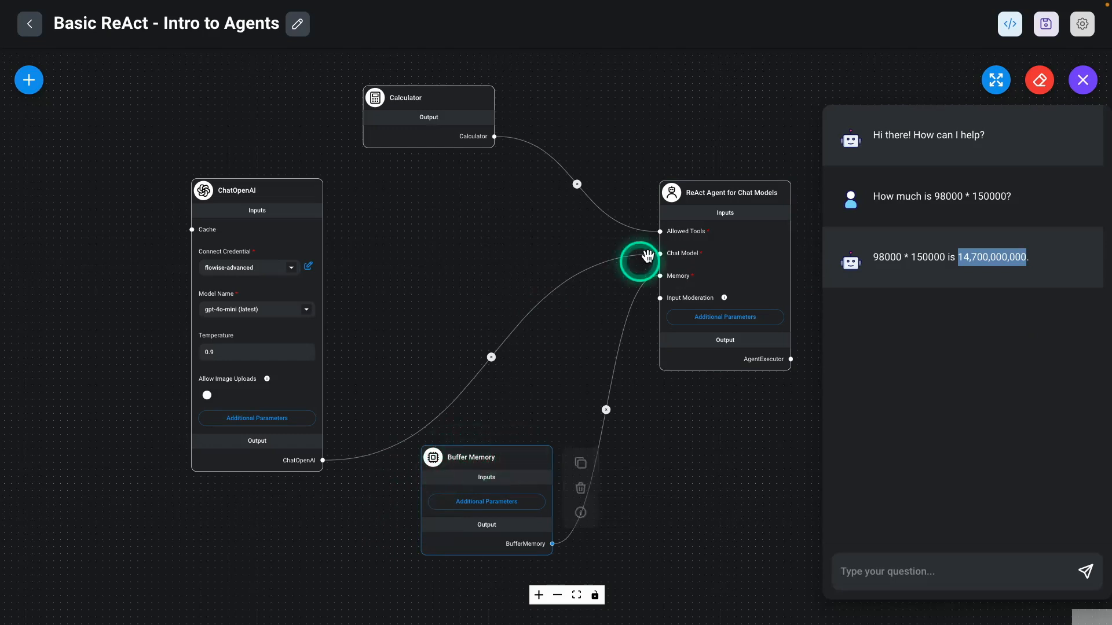
click(421, 102)
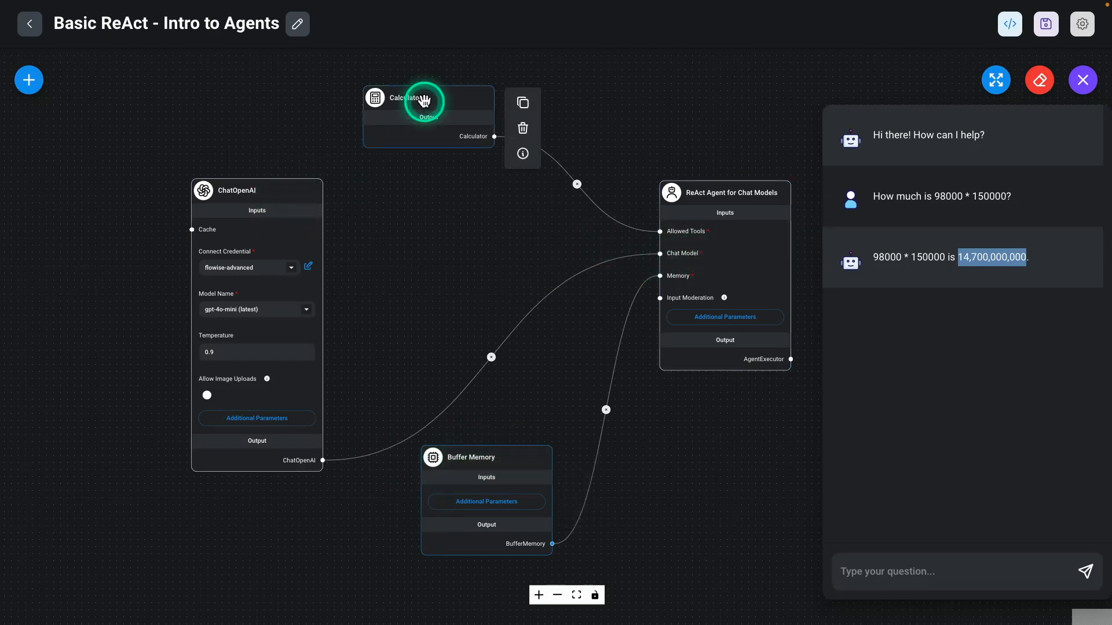
mouse_move(694, 256)
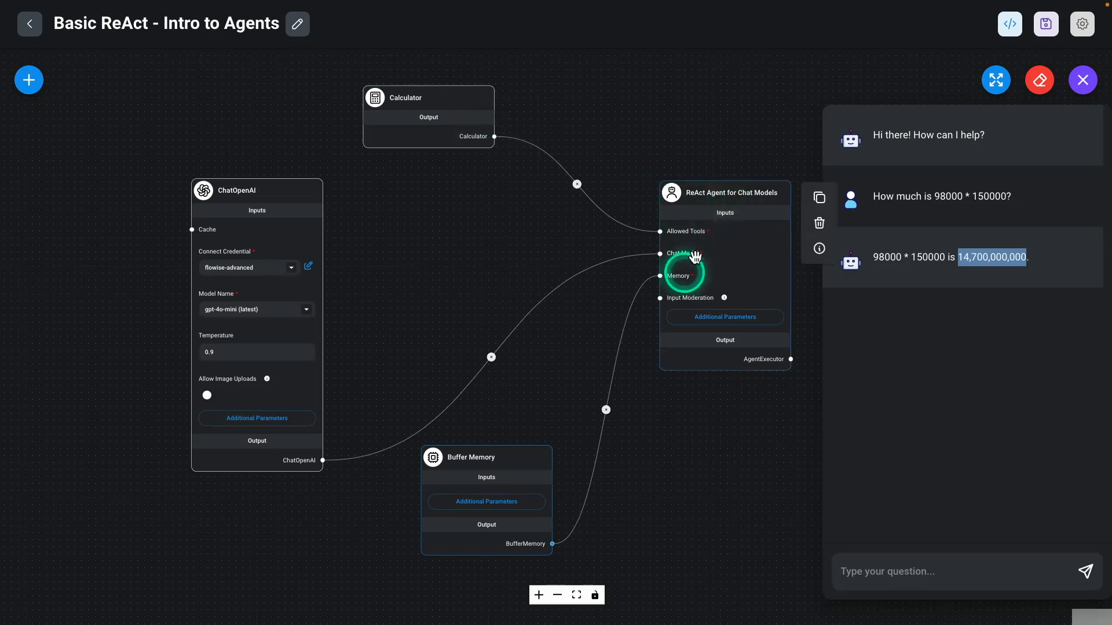
mouse_move(468, 226)
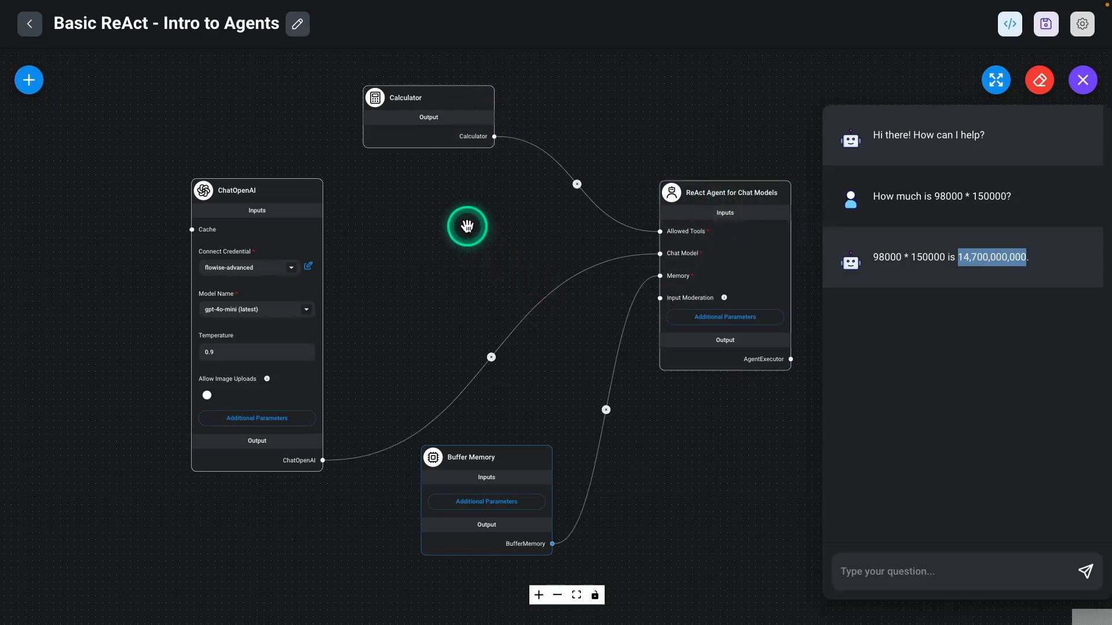